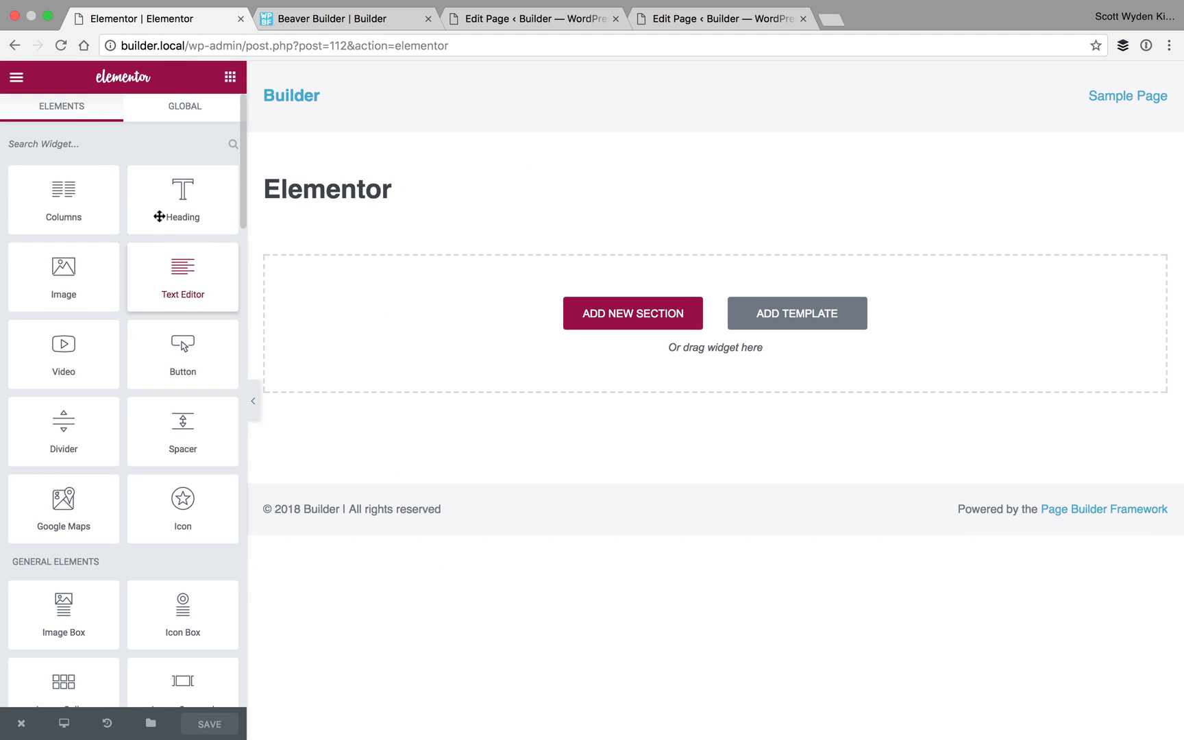
mouse_move(159, 150)
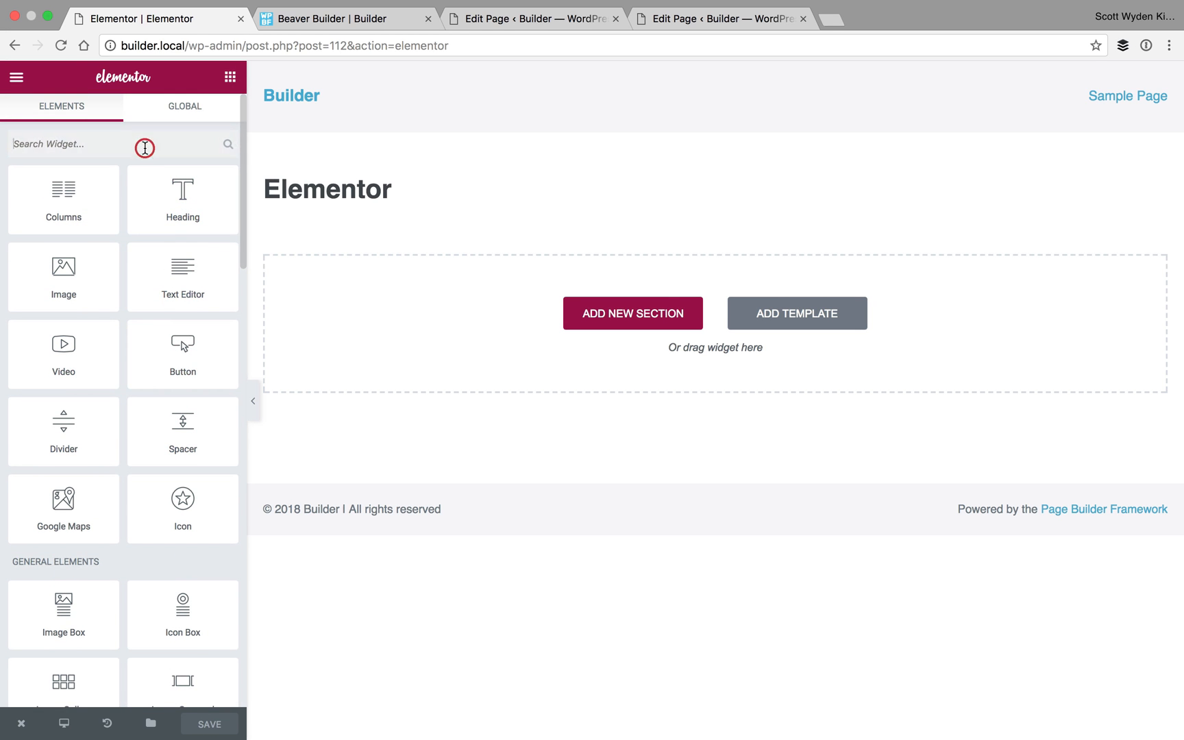
- Find the Shortcode widget by searching 'short' and drop it below the heading
text(short)
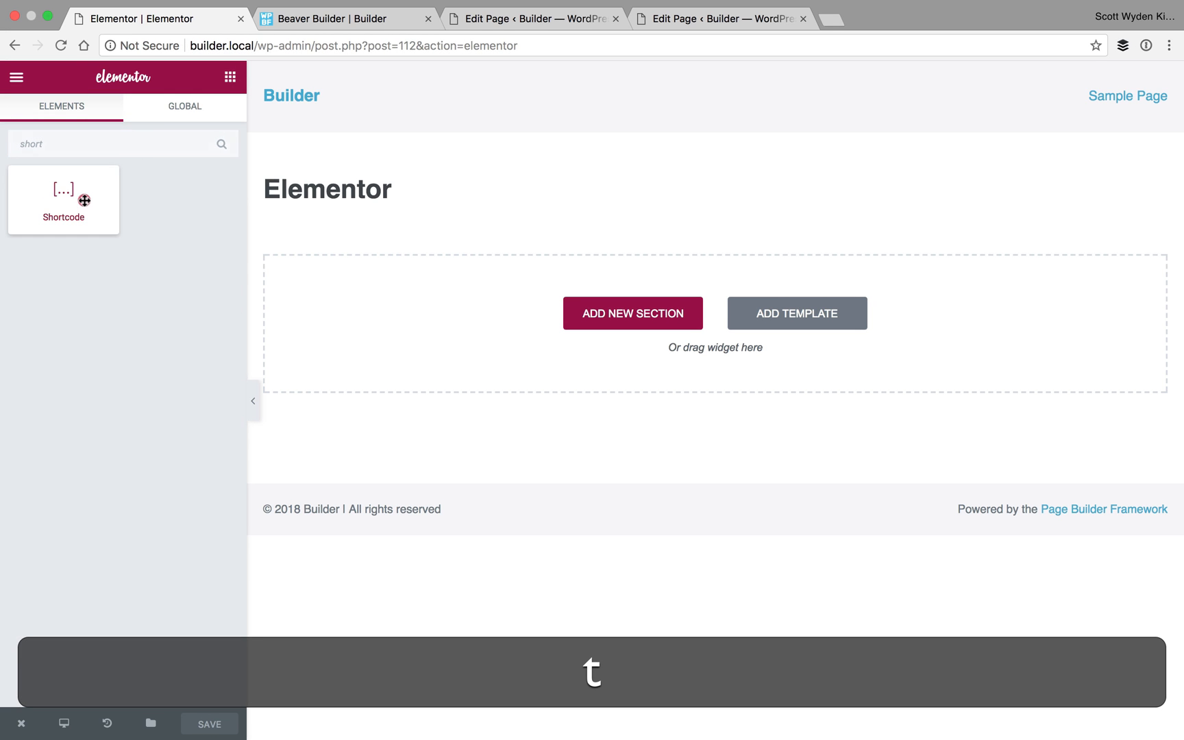
drag(63, 199, 714, 256)
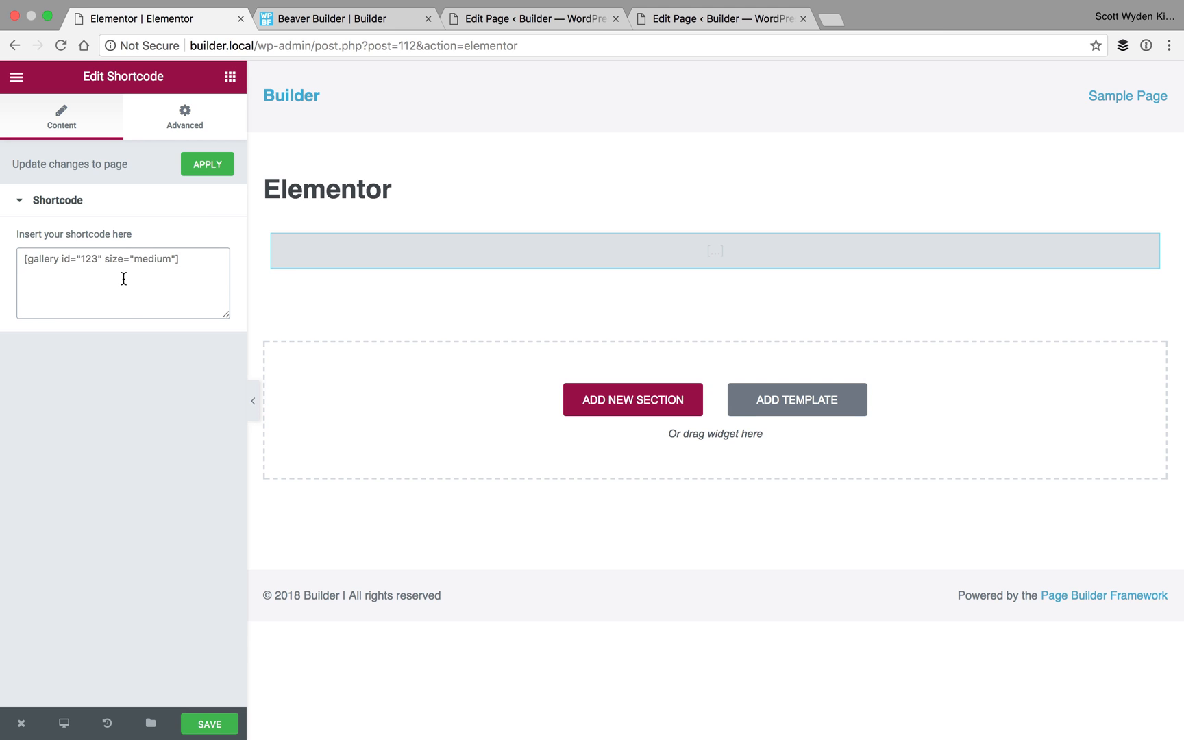
mouse_move(69, 336)
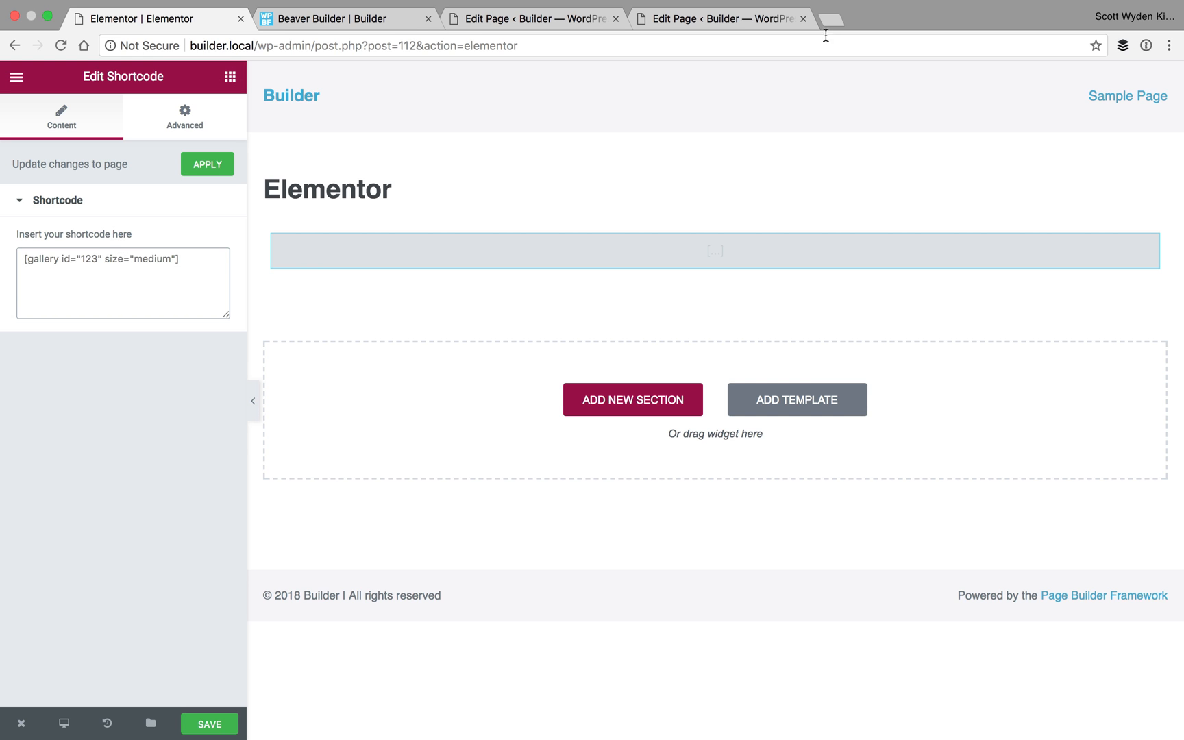
- In the other page's WordPress editor, start Add Gallery and choose Add Gallery / Images
click(721, 17)
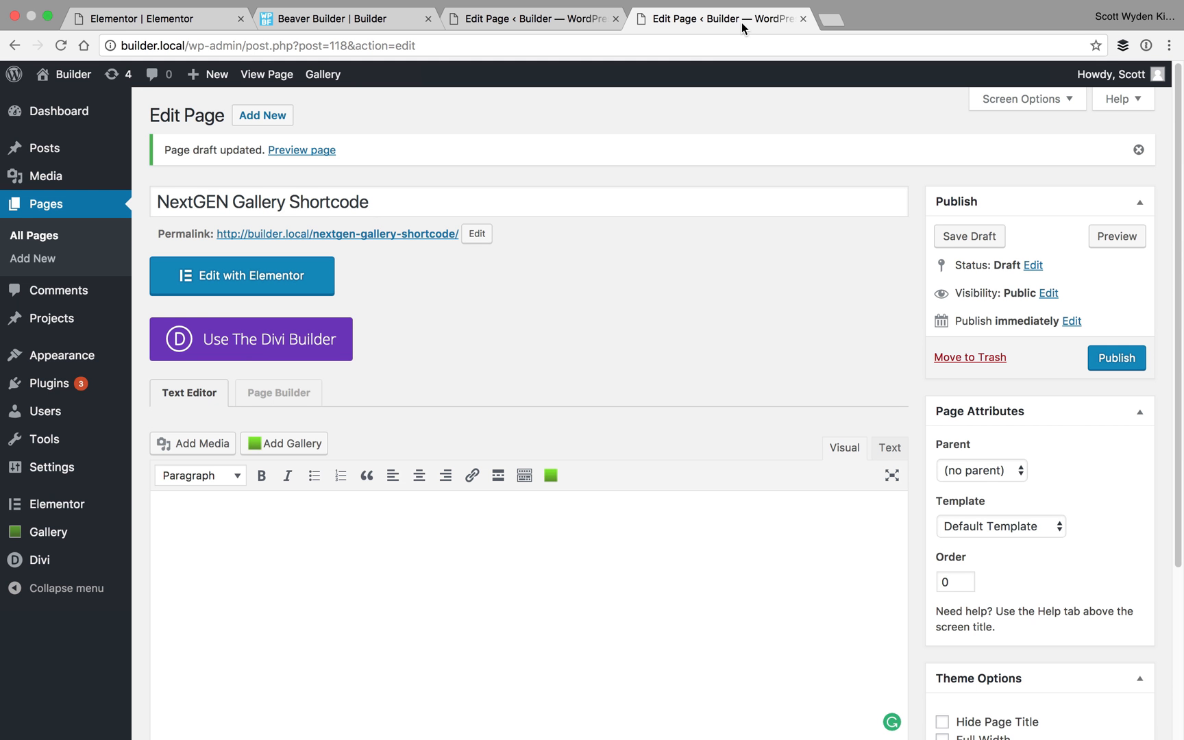
mouse_move(317, 211)
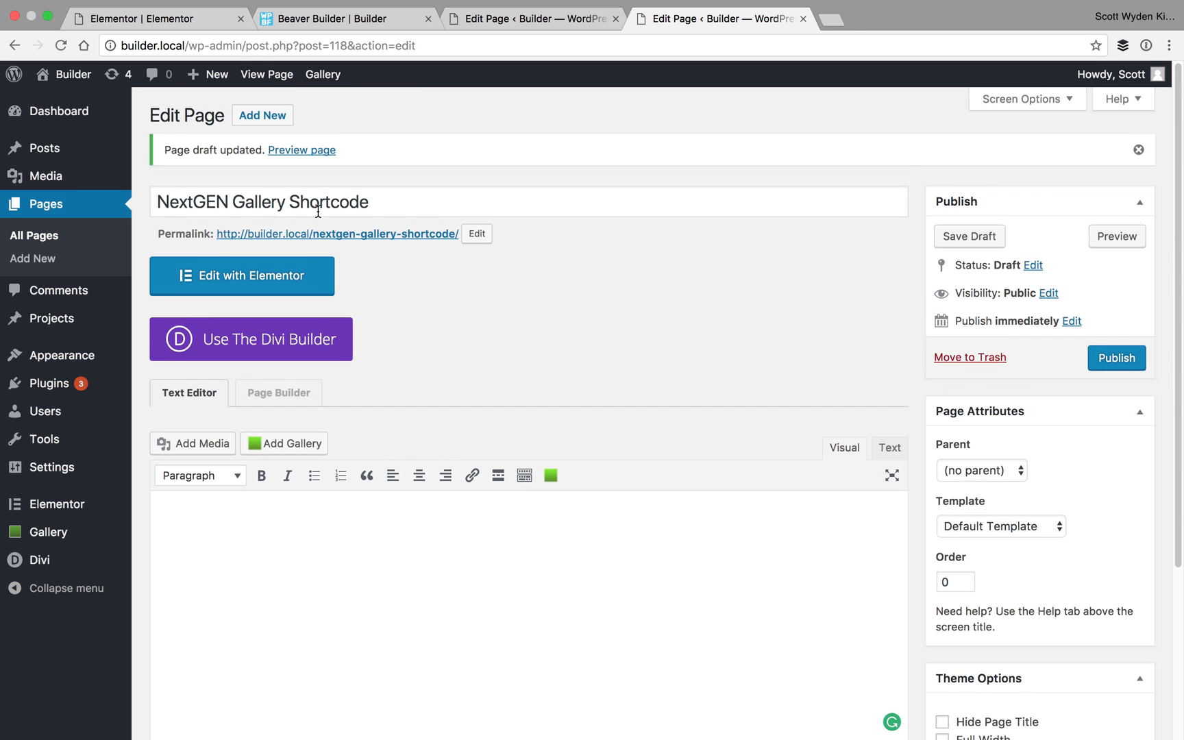
click(162, 201)
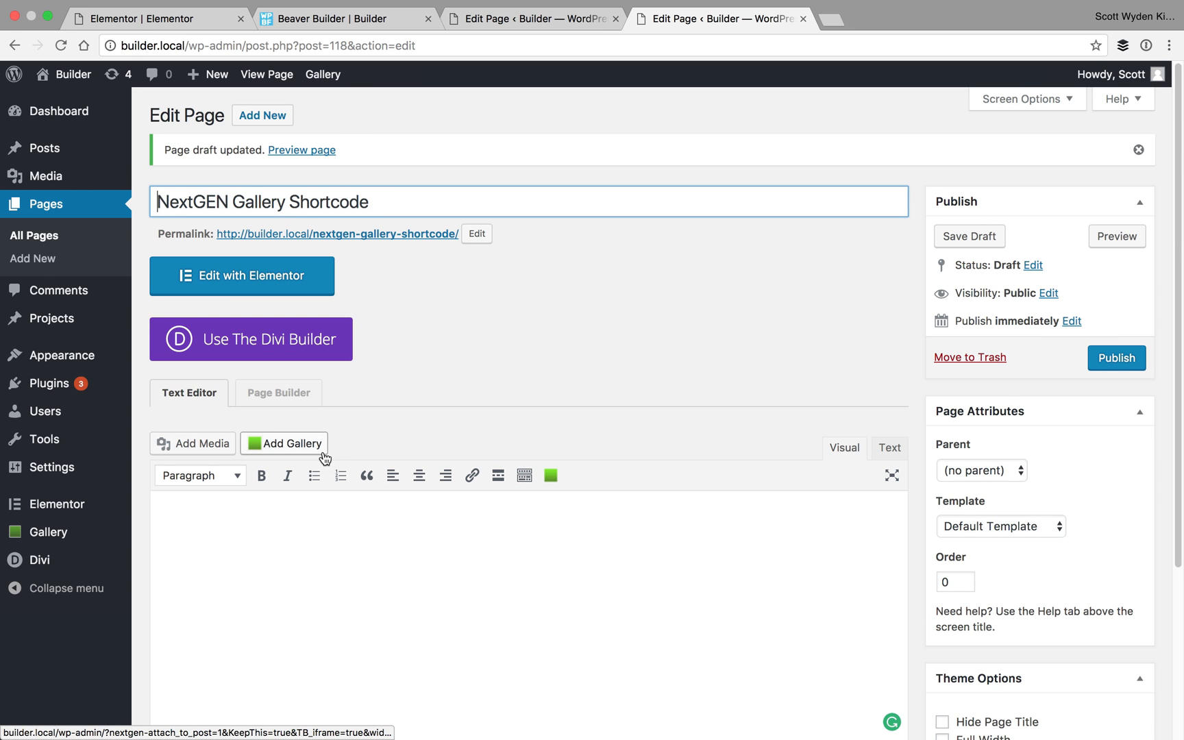
click(285, 442)
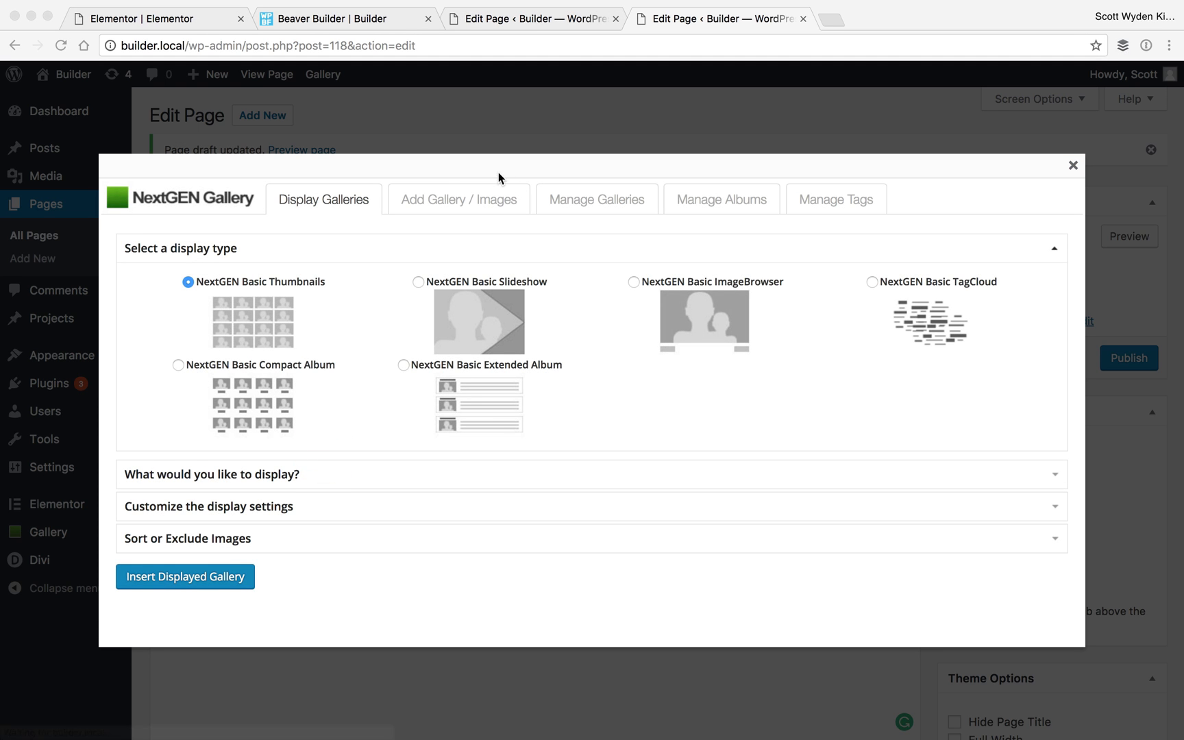
- Create the gallery 'this is a test gallery' and upload the Adventure photos into it
click(458, 199)
text(this is a test gallery)
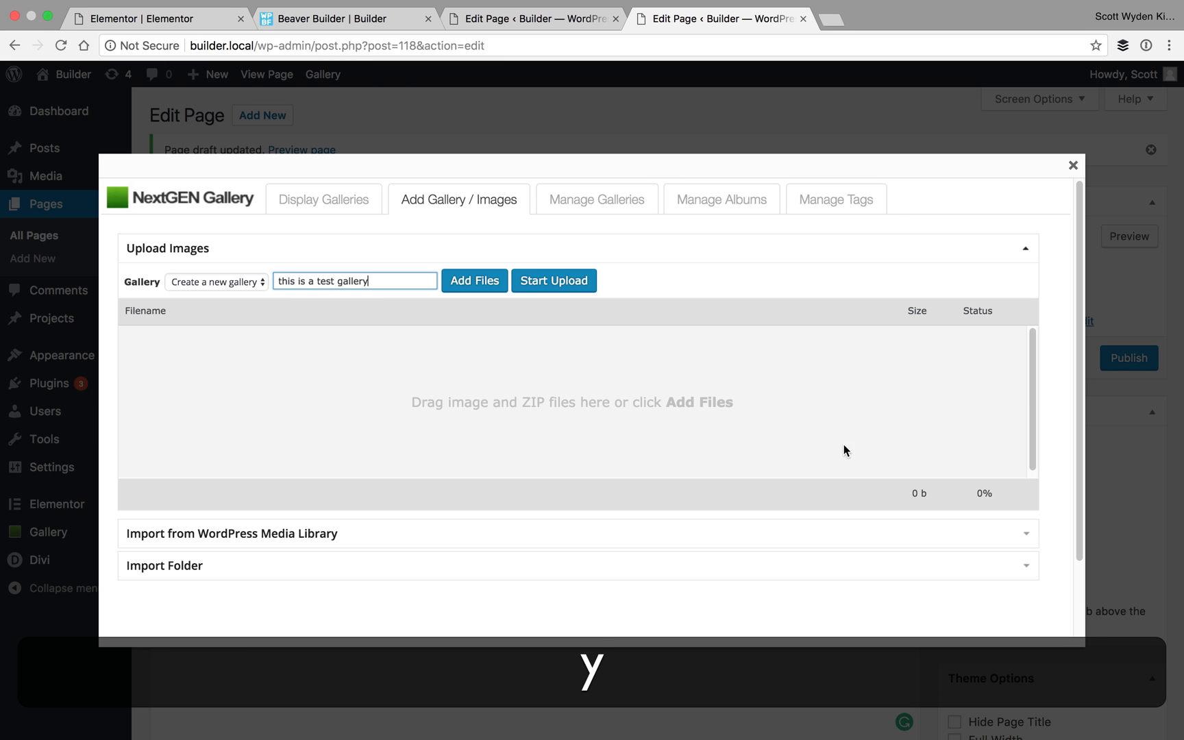
click(475, 279)
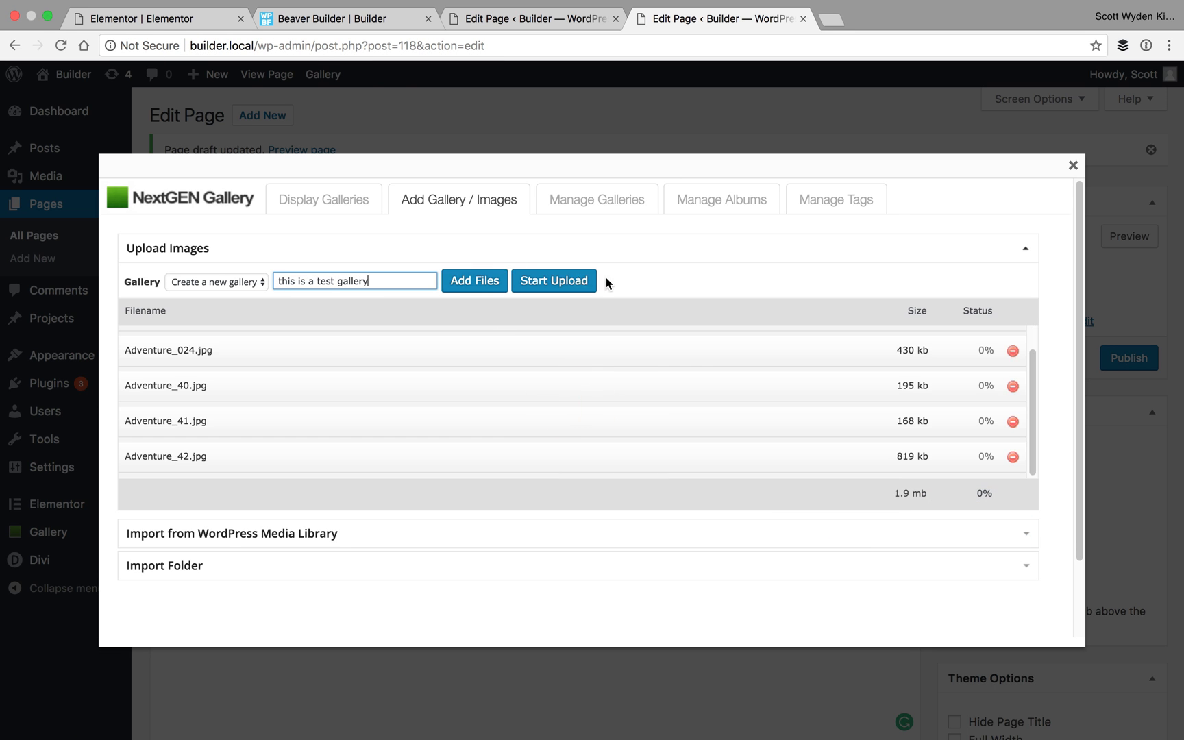
click(554, 280)
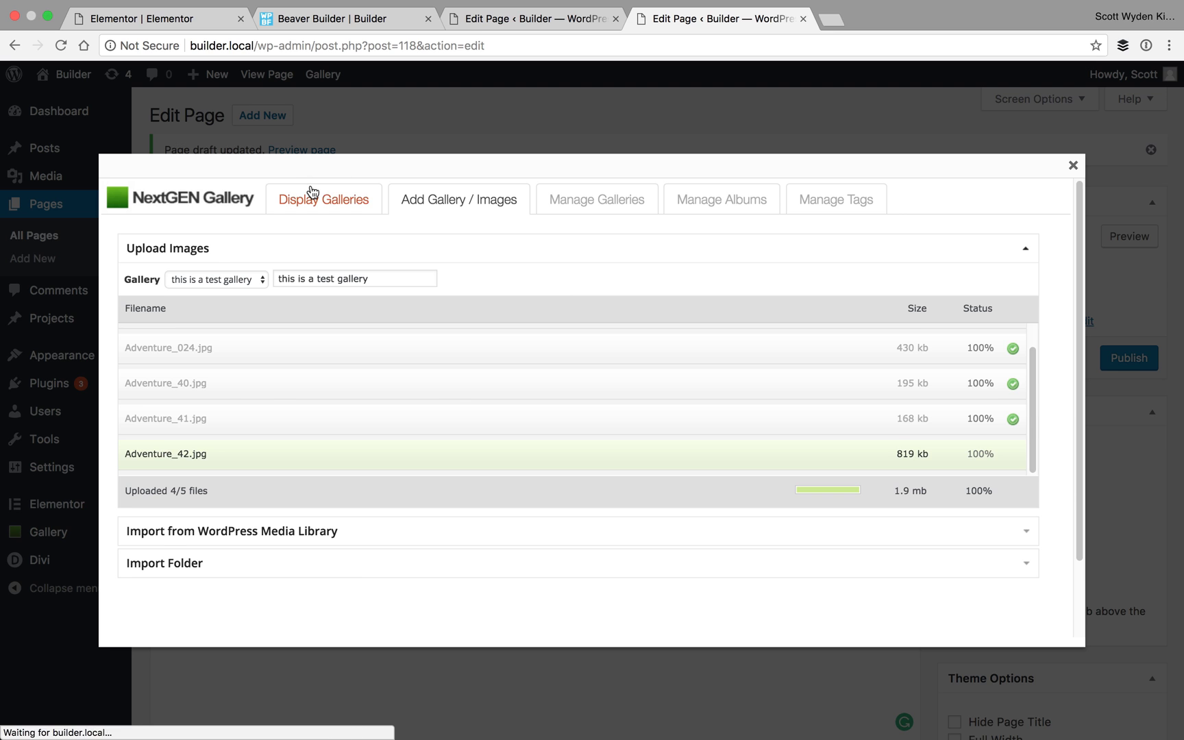
- In Display Galleries pick a display type, select the test gallery and insert it into the page
click(324, 199)
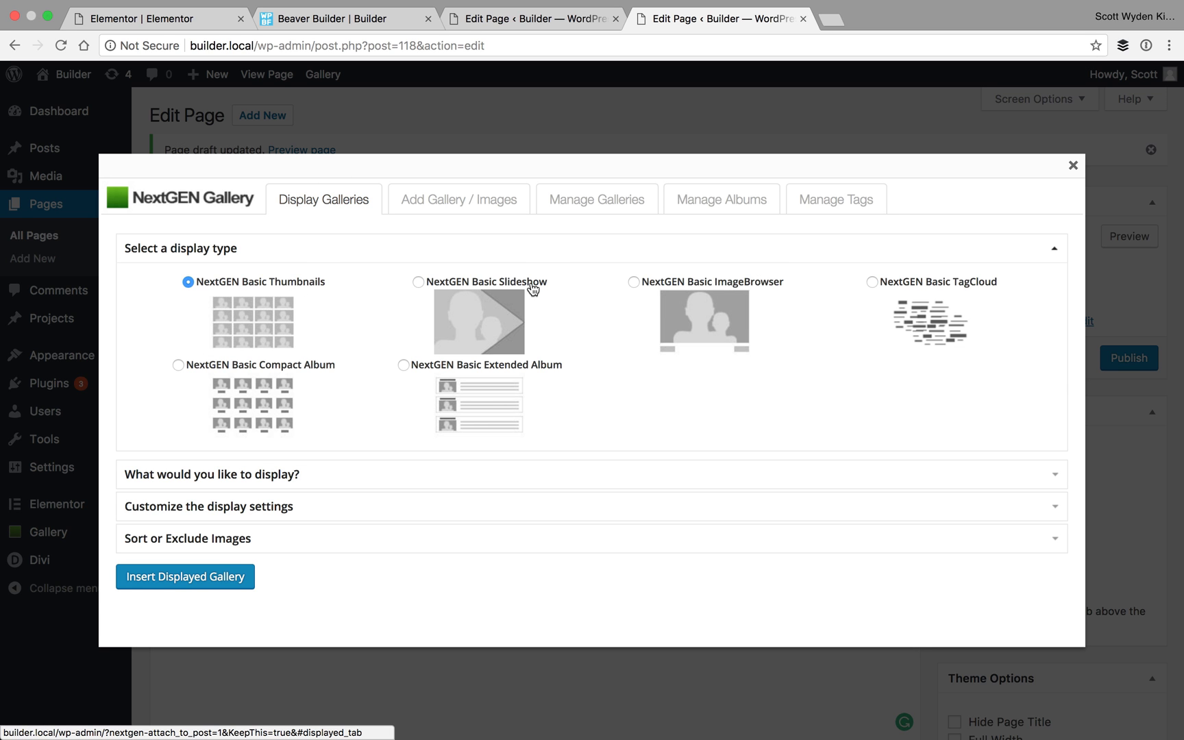
click(633, 282)
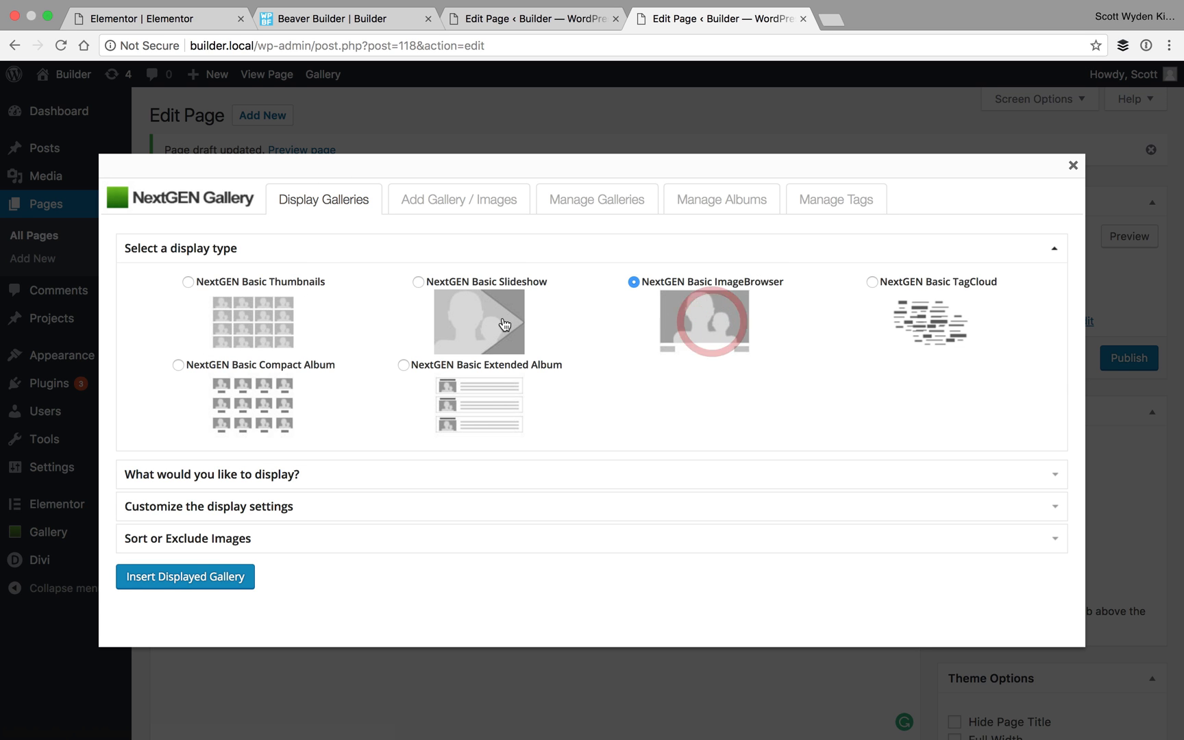
click(188, 283)
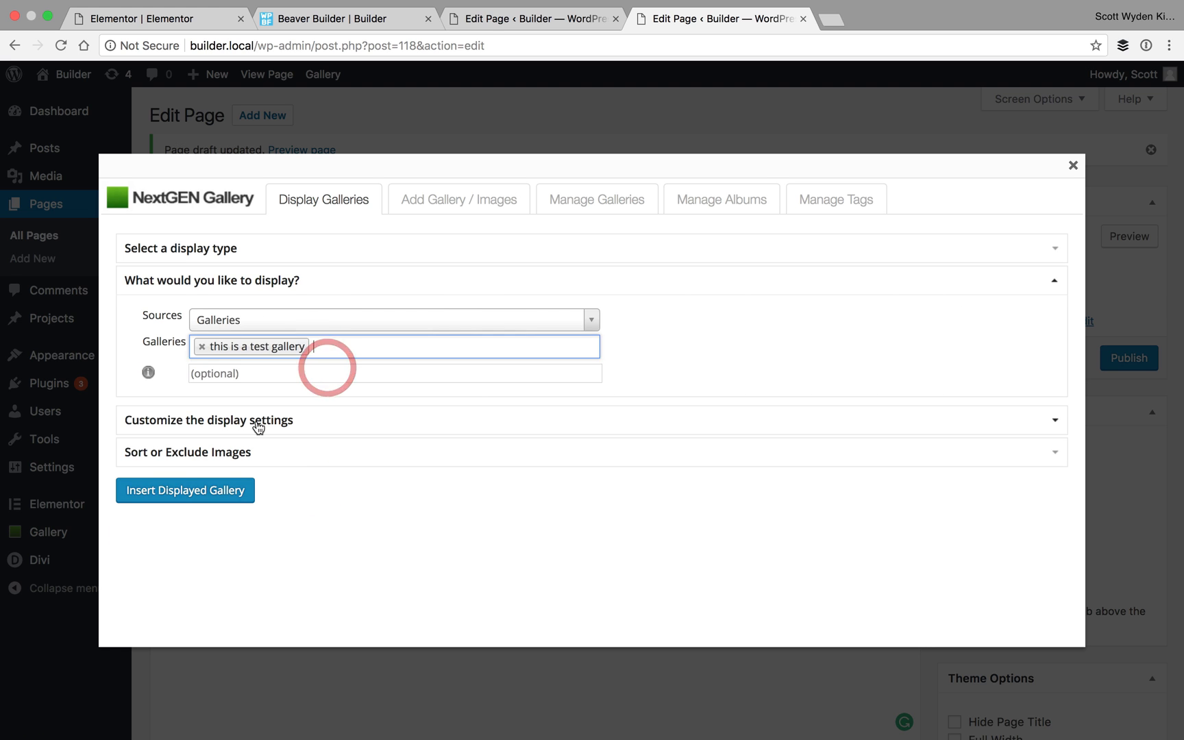
click(185, 491)
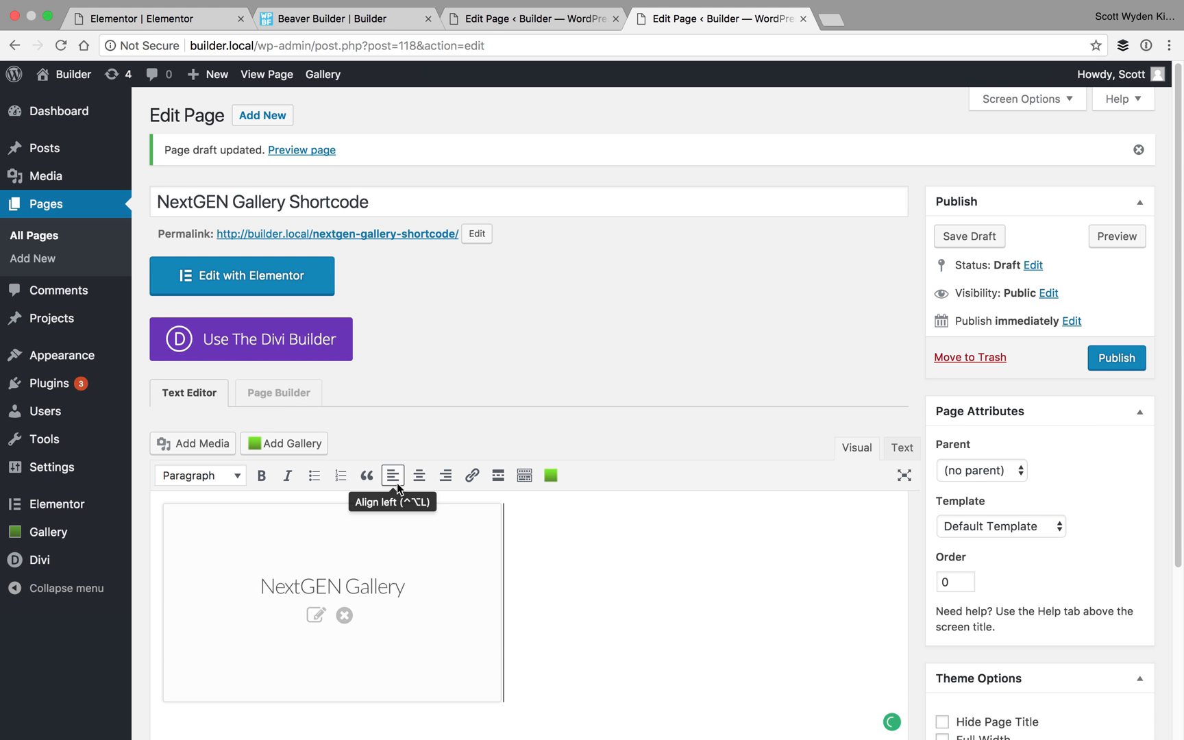
- Switch the page to Text view and copy the generated NextGEN gallery shortcode
click(1139, 150)
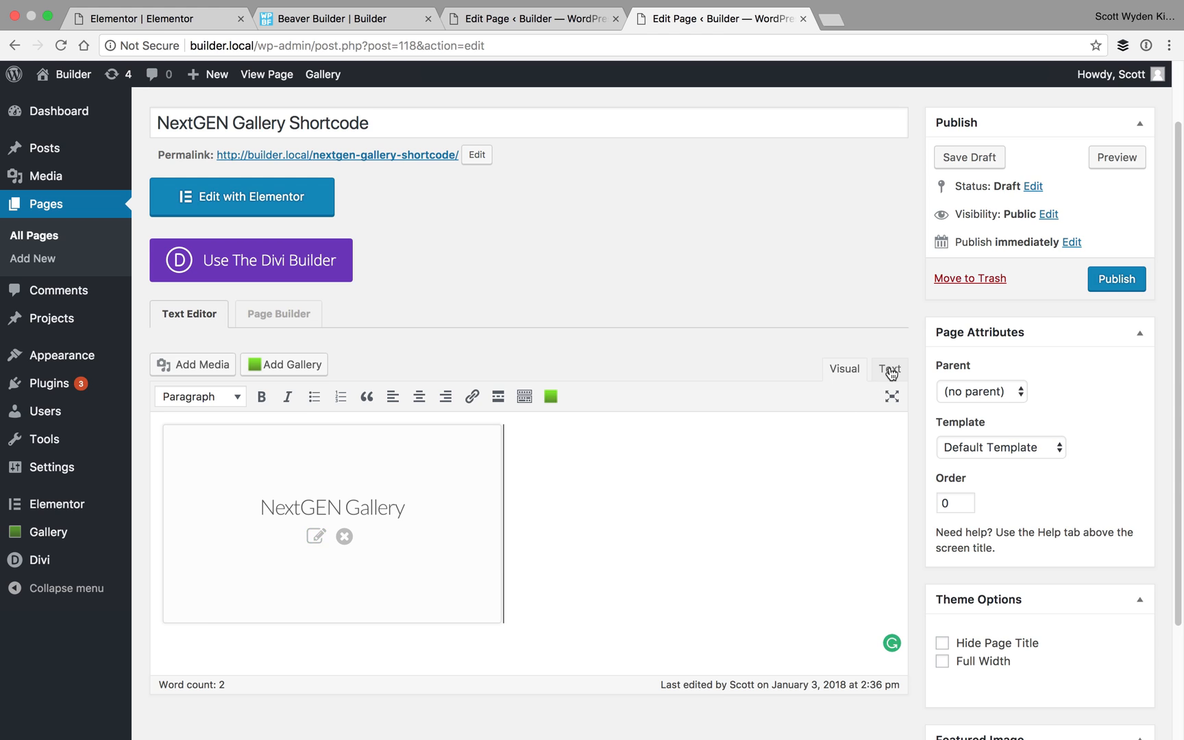
scroll(down, 3)
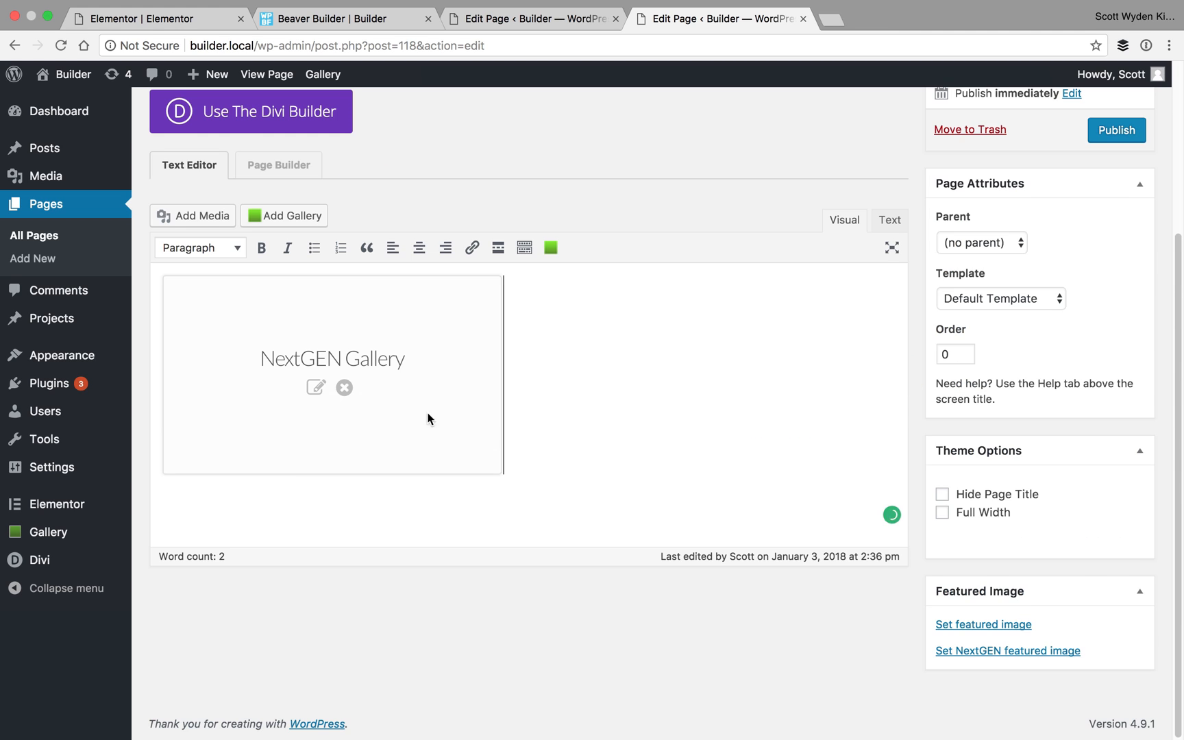
mouse_move(314, 388)
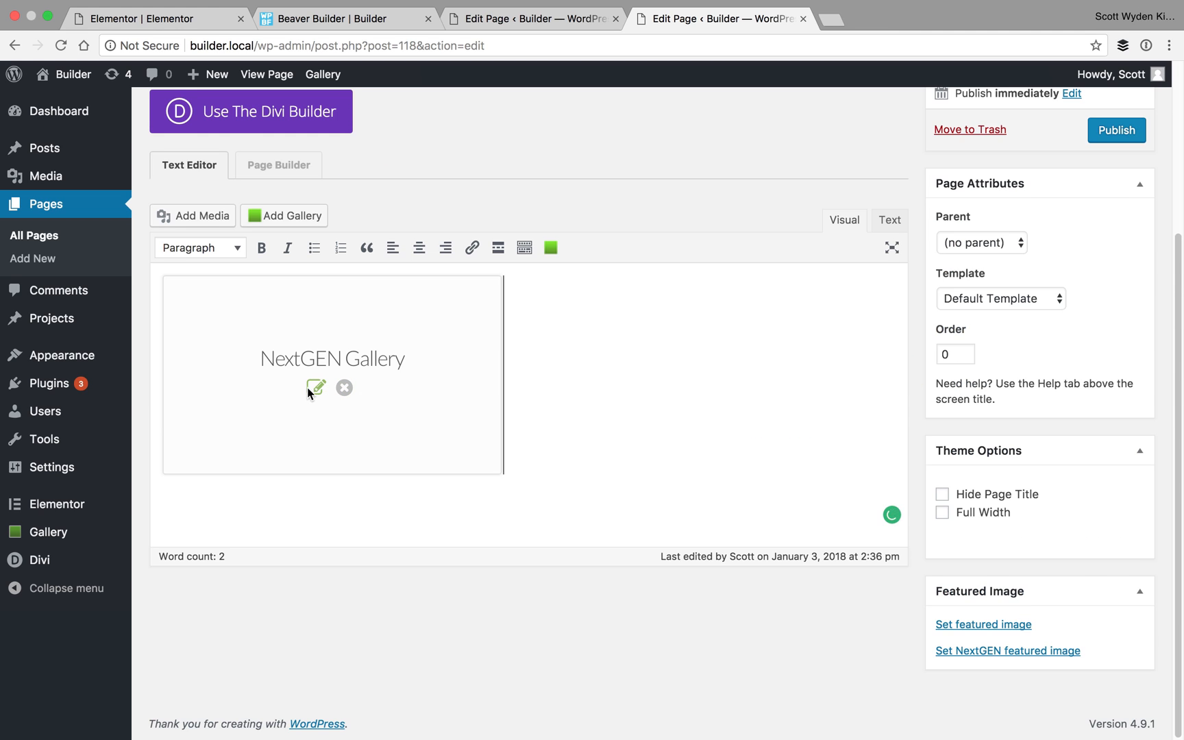
click(315, 388)
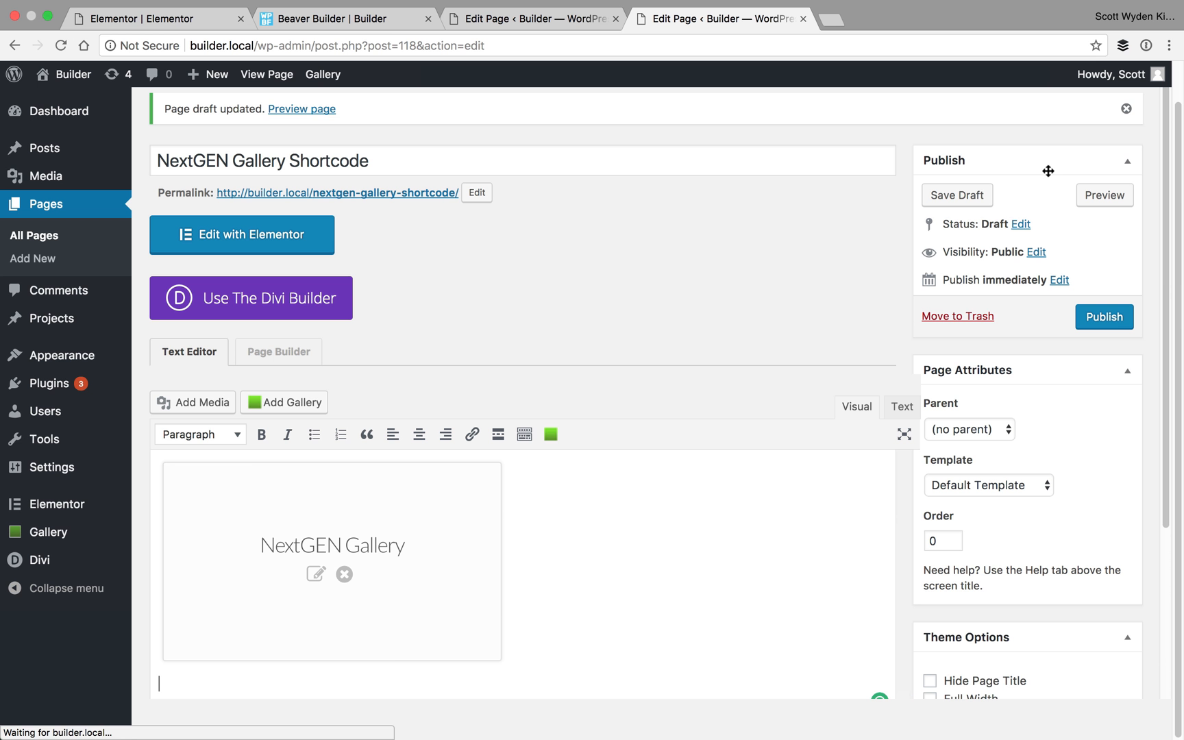
click(900, 407)
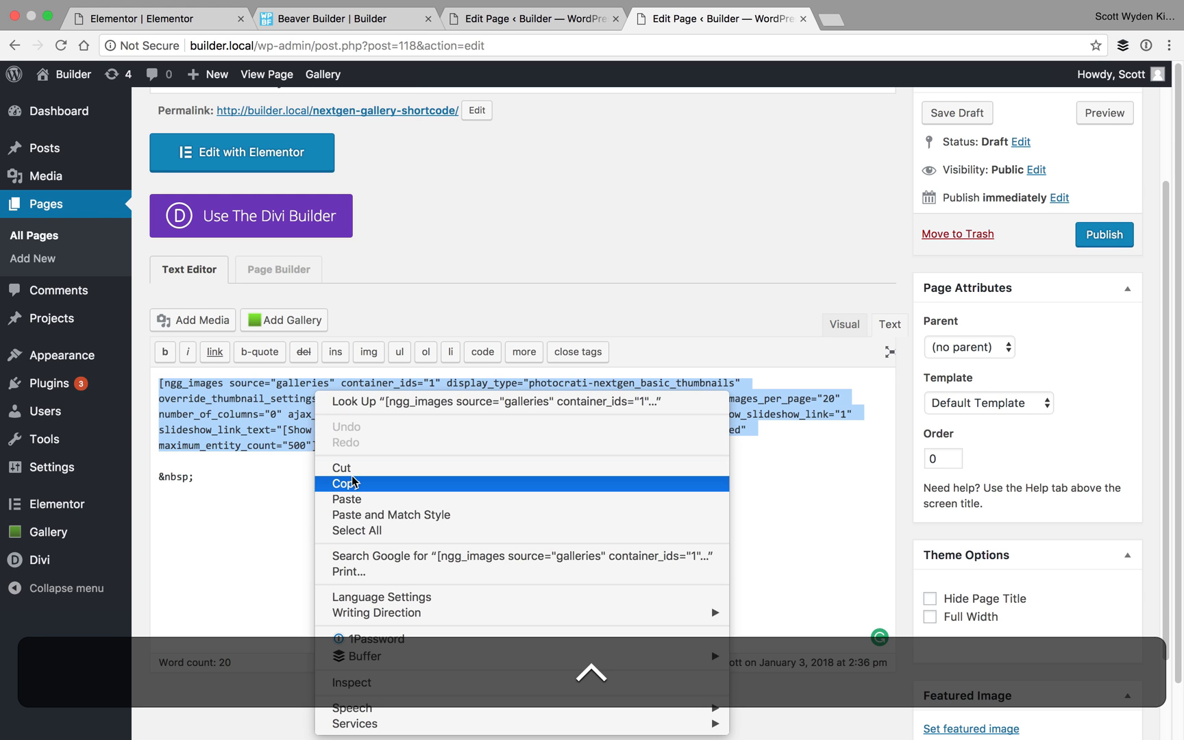
click(349, 484)
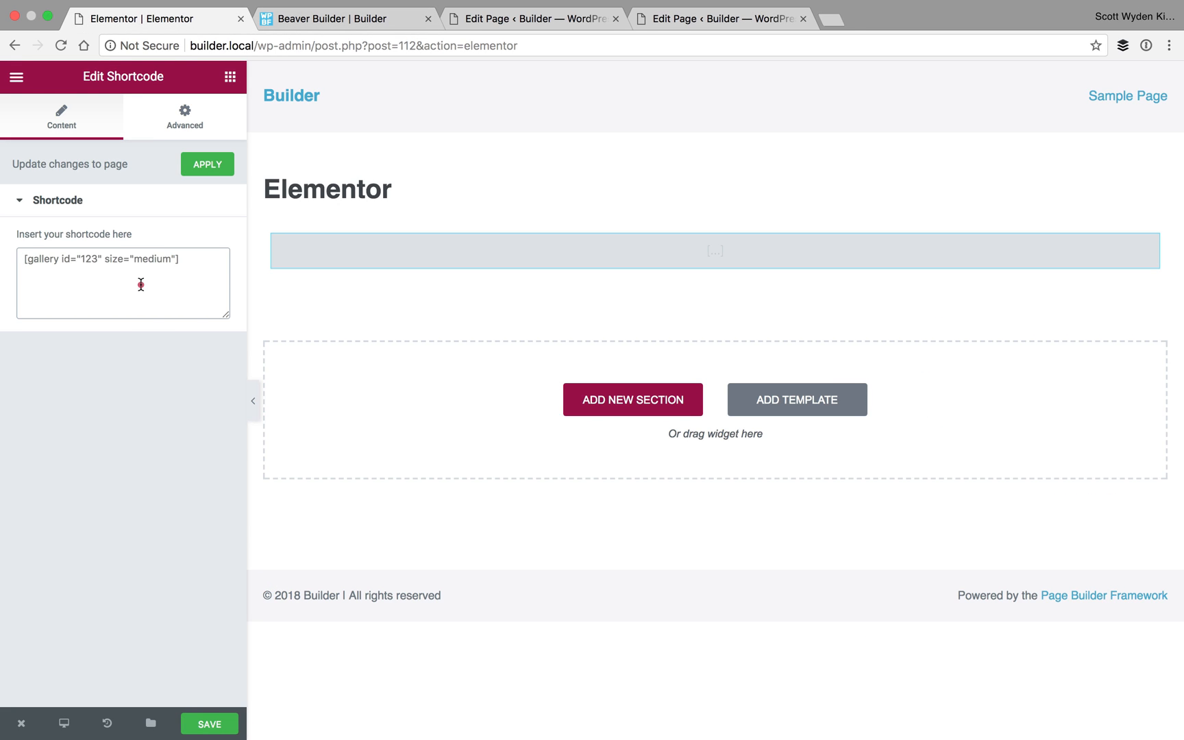
- Paste the ngg_images shortcode over the placeholder in the Shortcode widget and save the page
key(cmd+v)
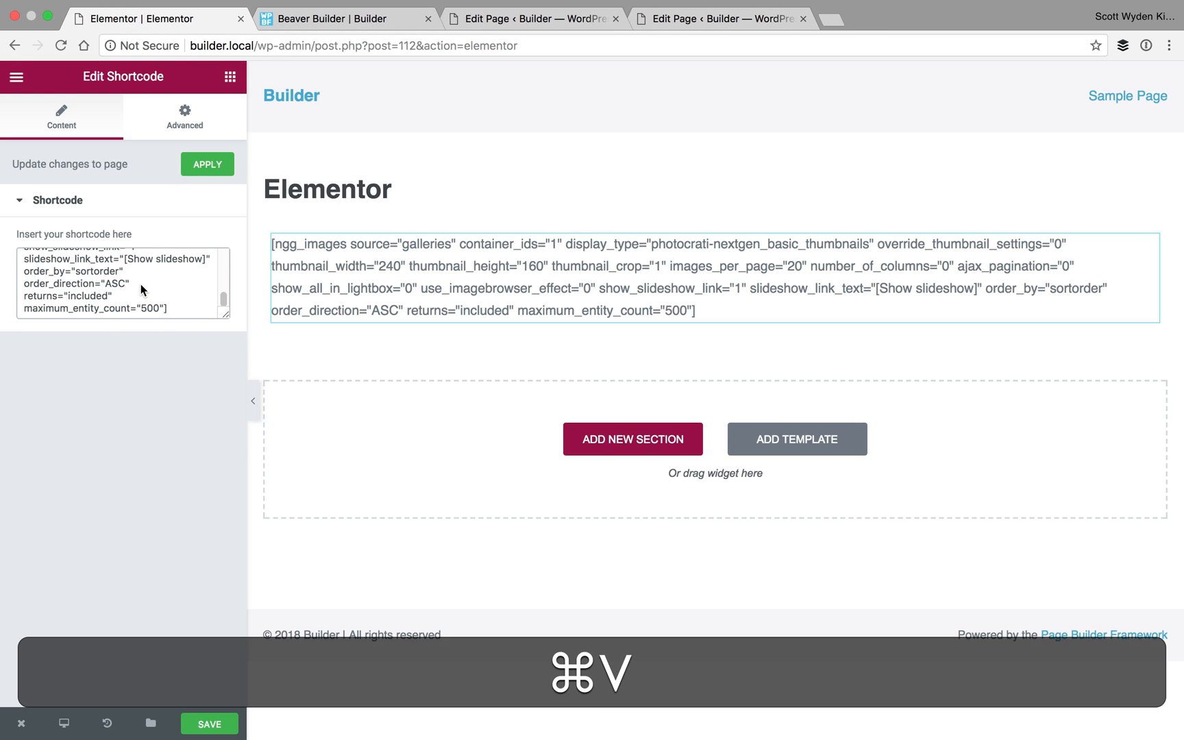
key(cmd+v)
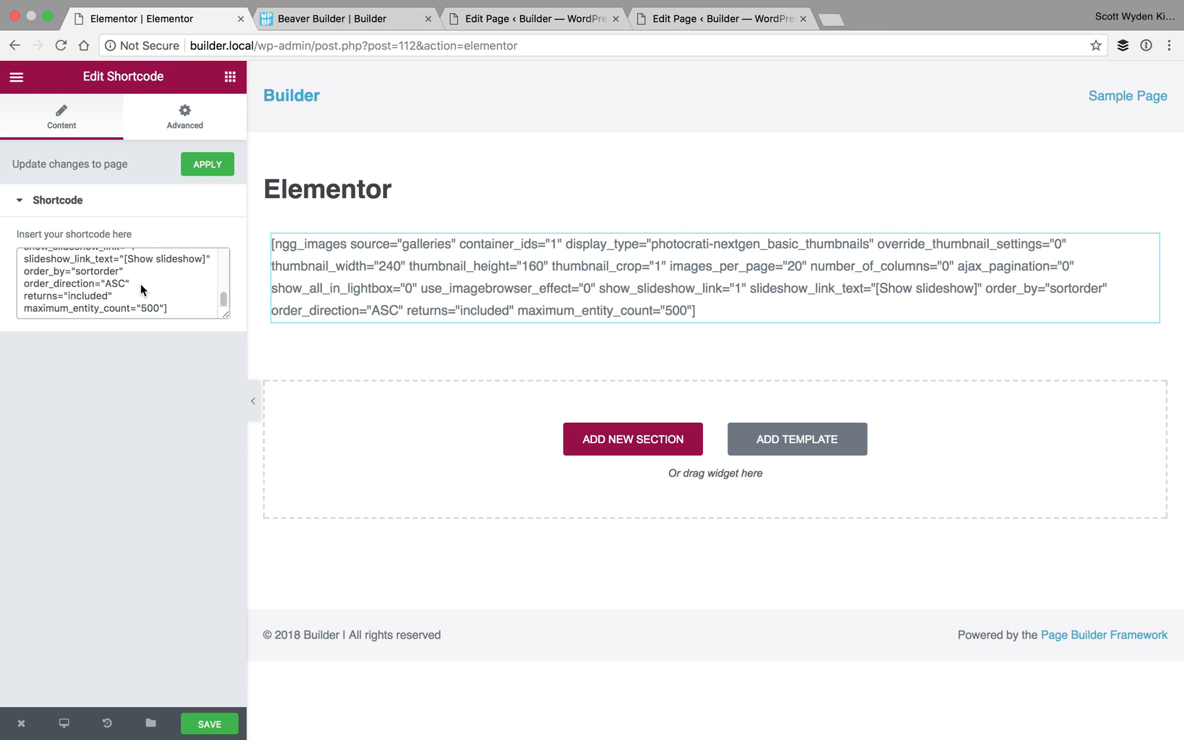
click(210, 724)
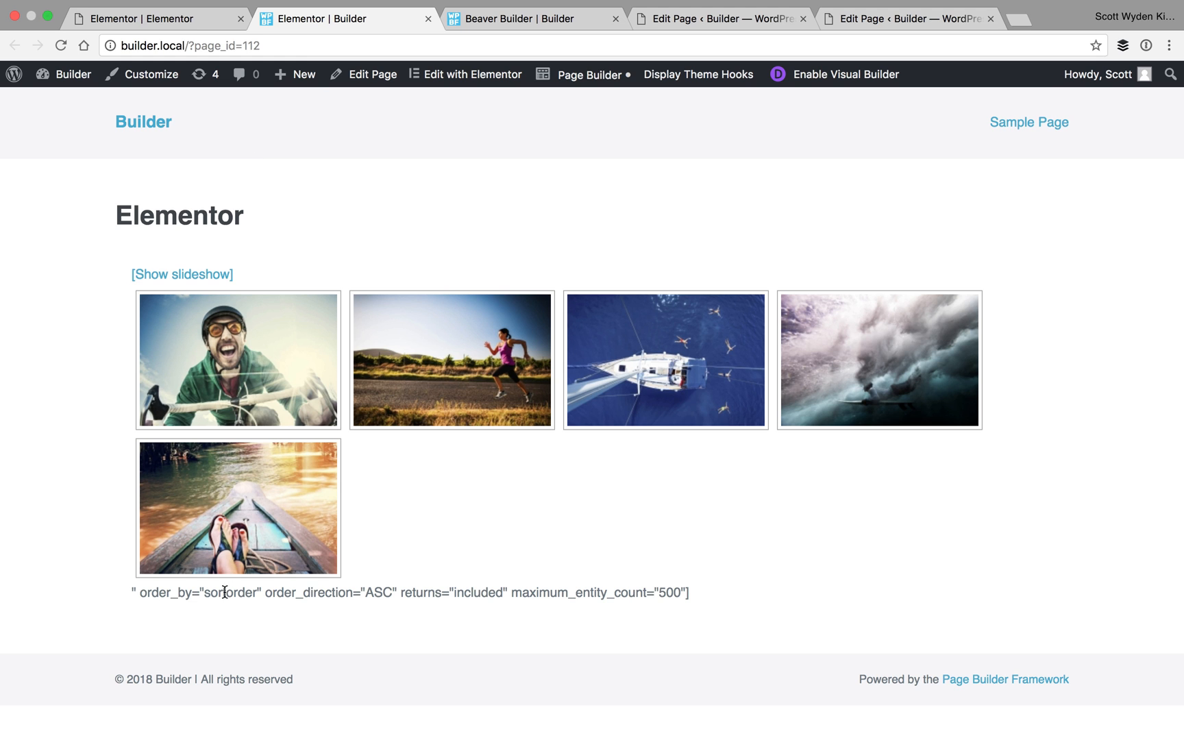
mouse_move(195, 14)
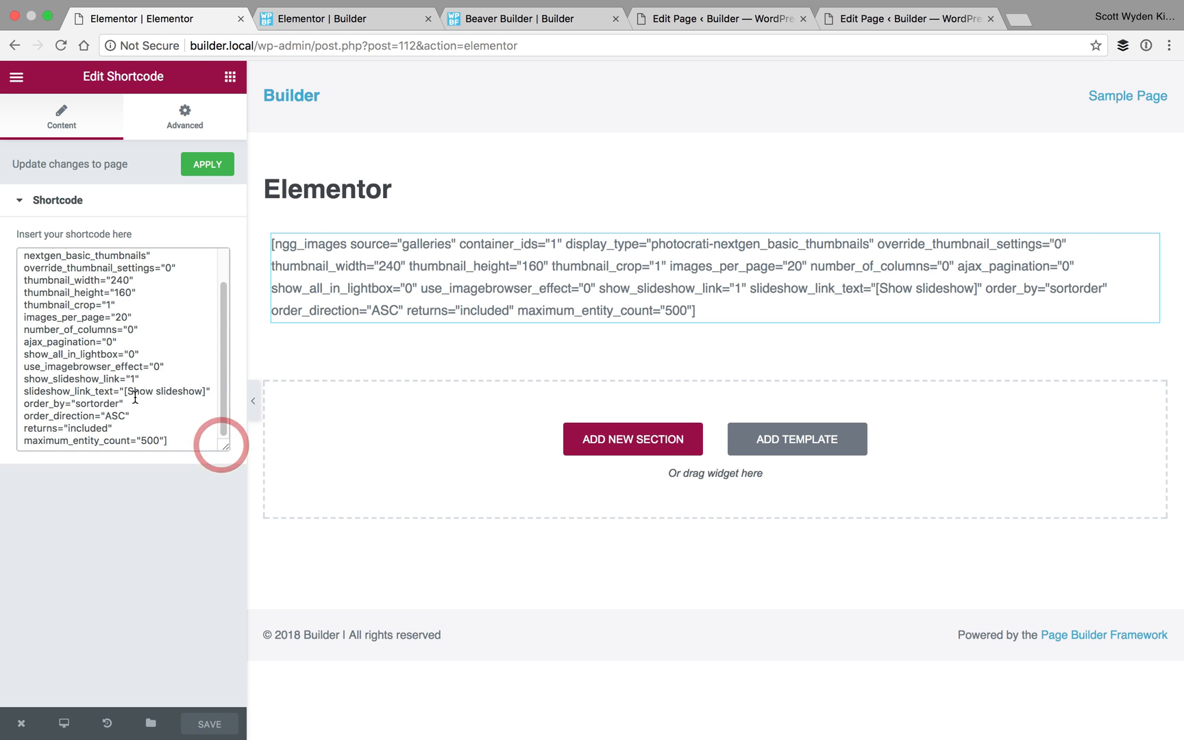
- Select the slideshow link text inside the shortcode widget to examine it
double_click(163, 391)
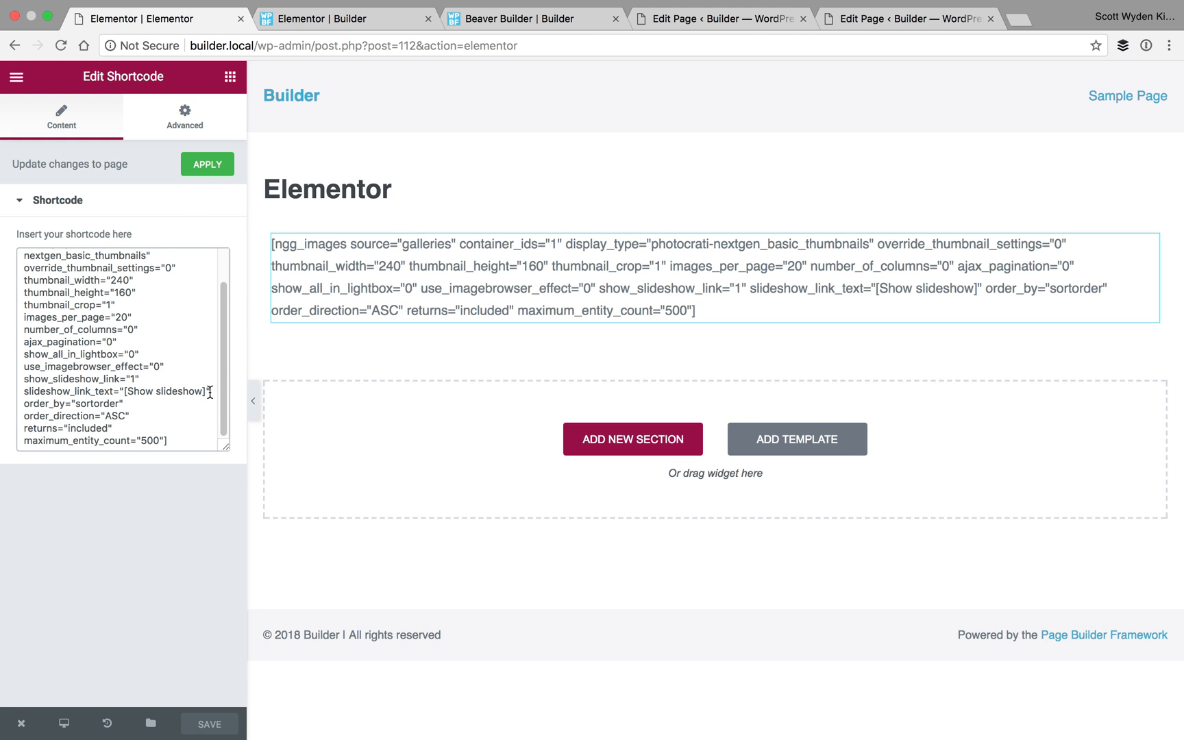
mouse_move(264, 217)
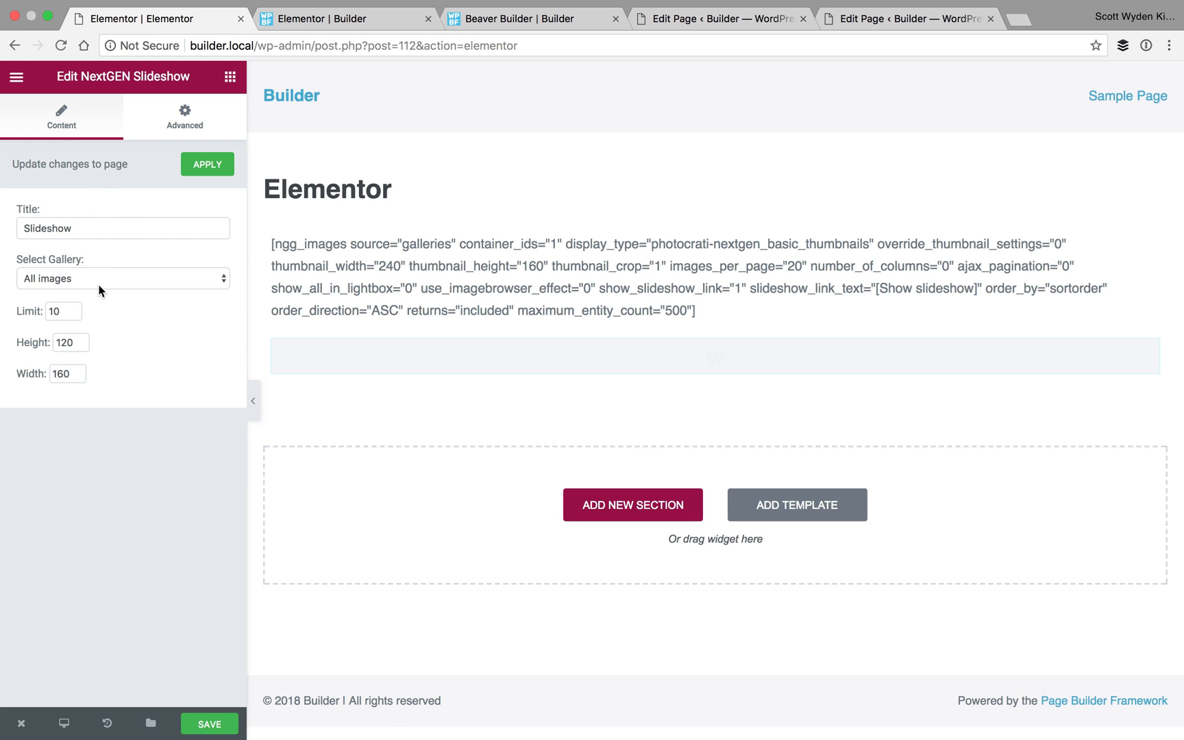
- Set the slideshow's gallery and the NextGEN Widget's title, then save the page
click(122, 278)
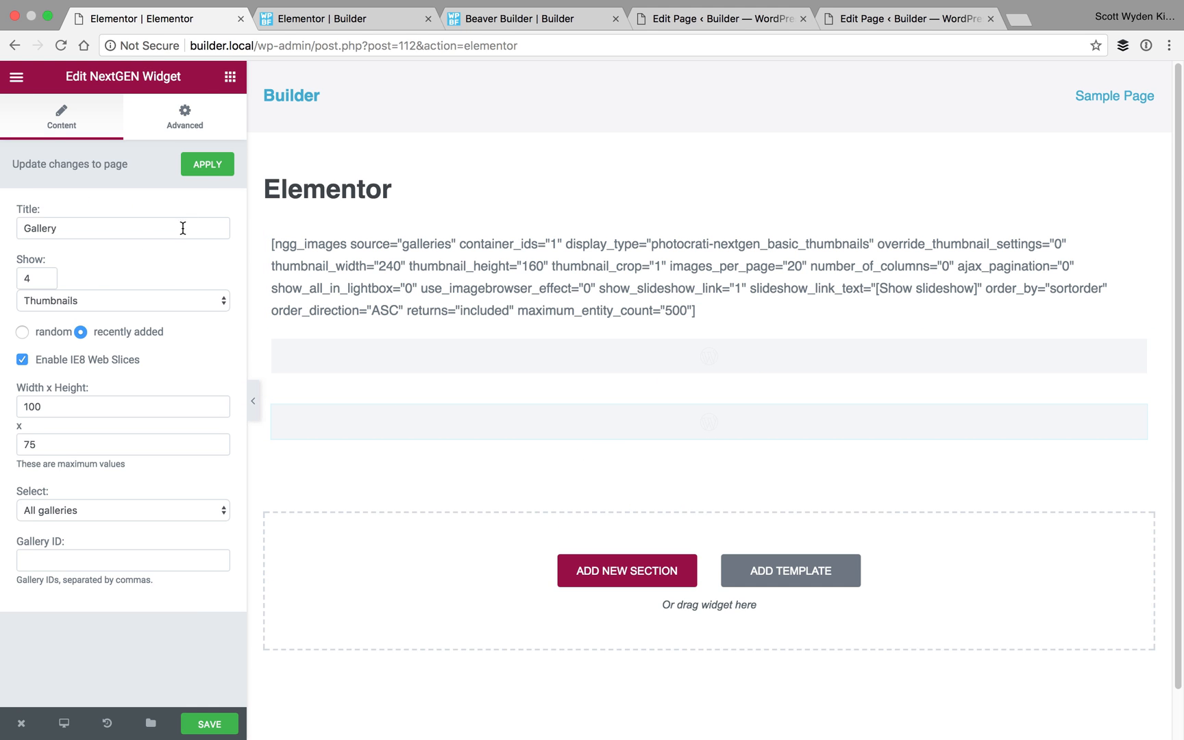
click(210, 724)
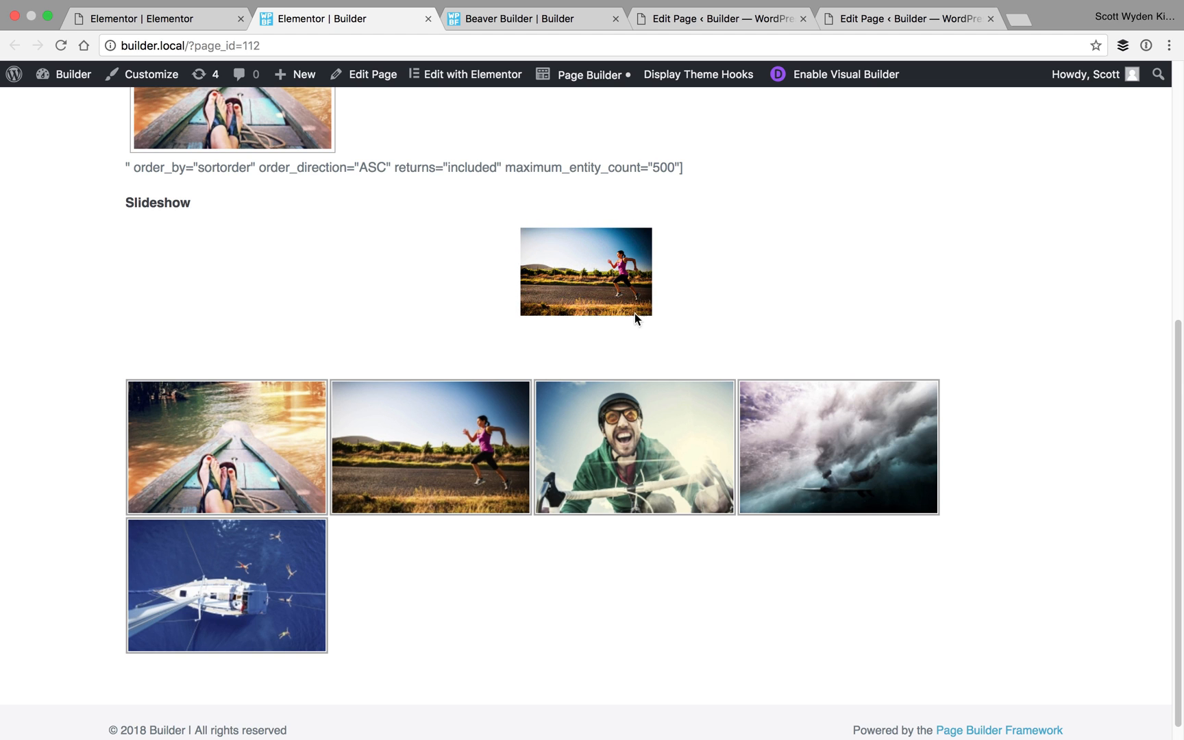
mouse_move(338, 421)
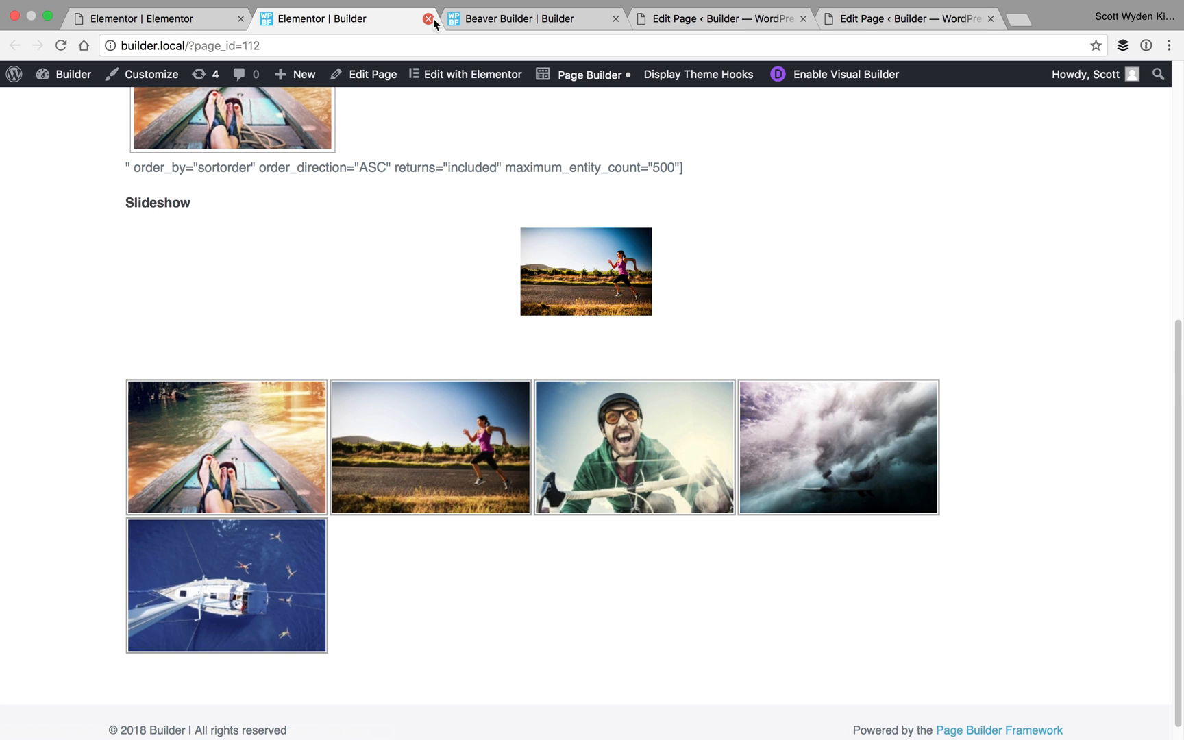
mouse_move(429, 19)
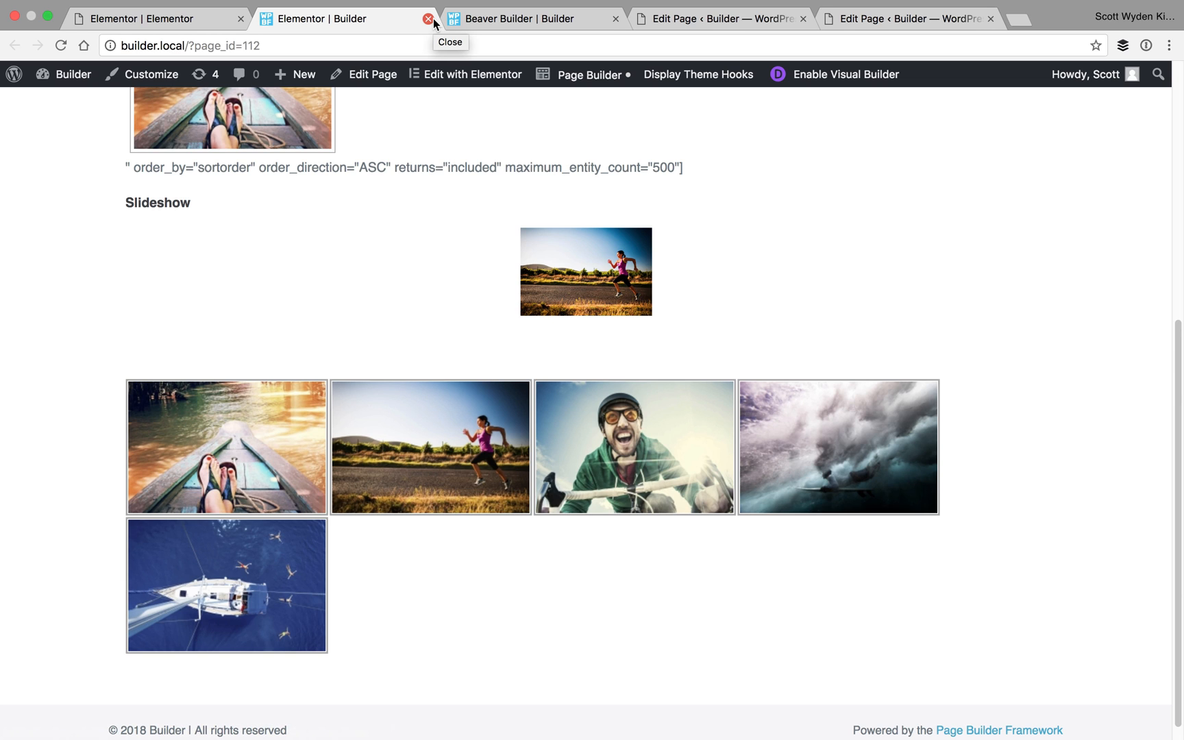
- Close the Elementor | Builder tab to land on the Beaver Builder editor
click(428, 18)
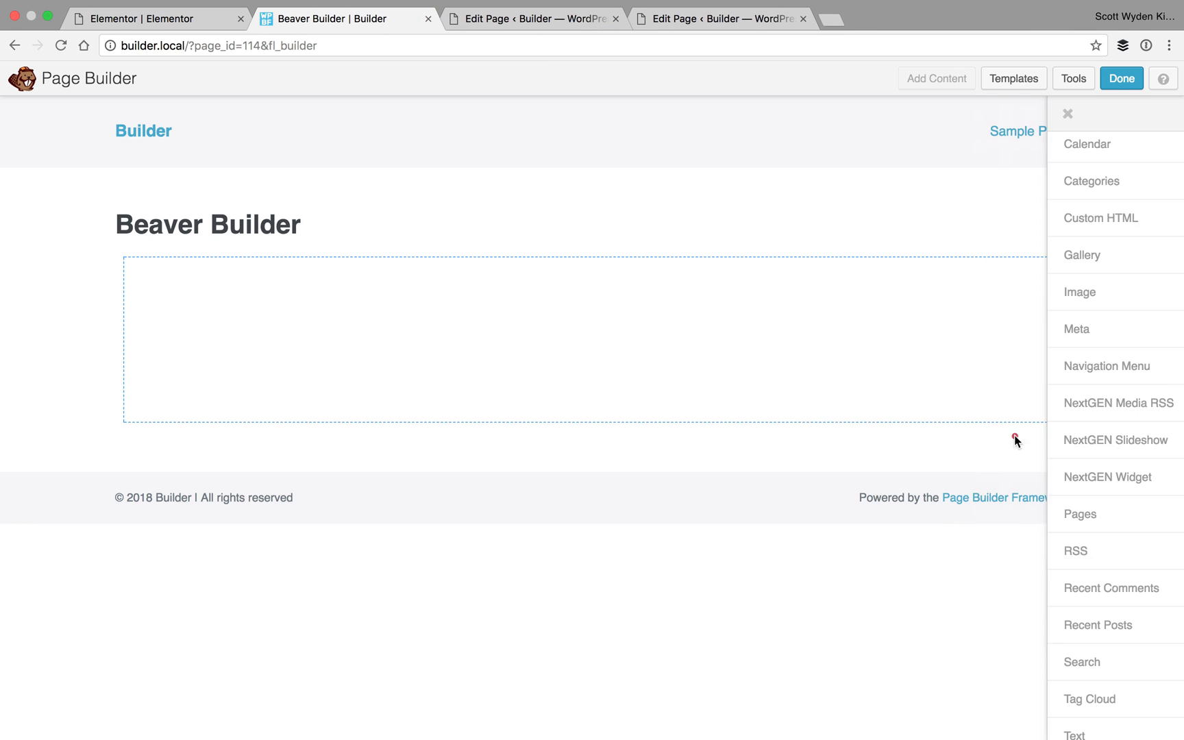
- Add a NextGEN Slideshow, then a NextGEN Widget titled Gallery above it, keeping their settings
click(1114, 440)
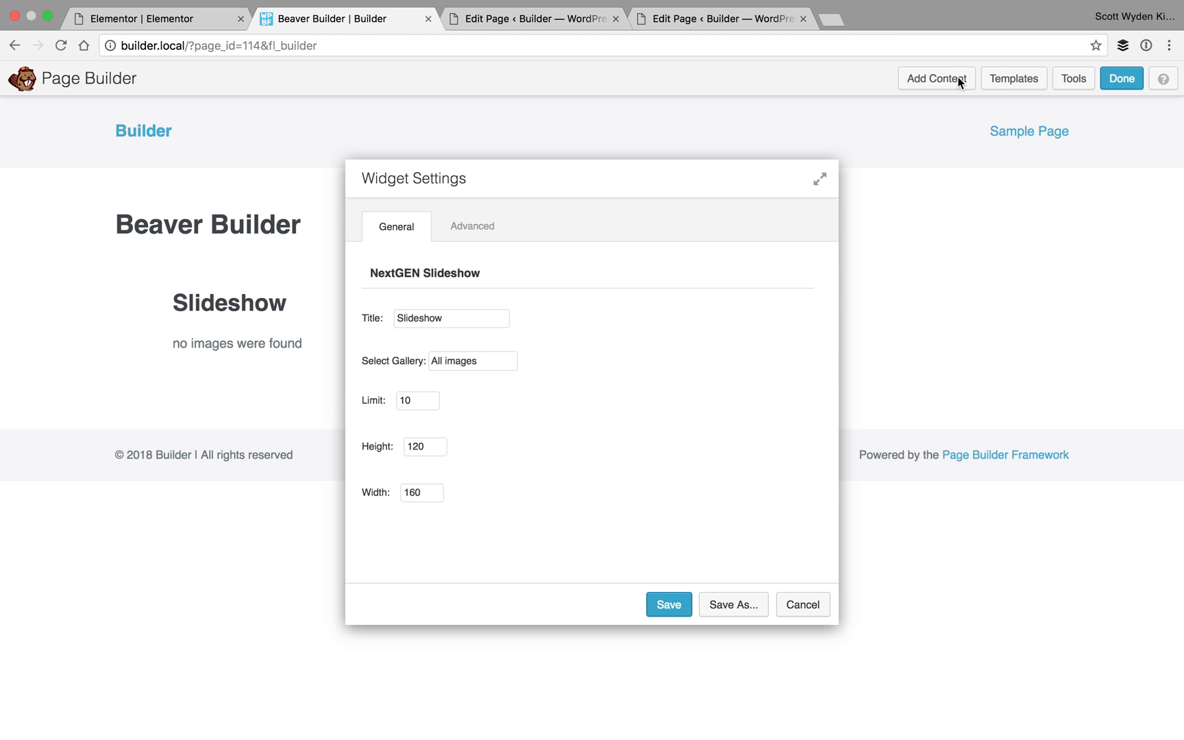
click(668, 604)
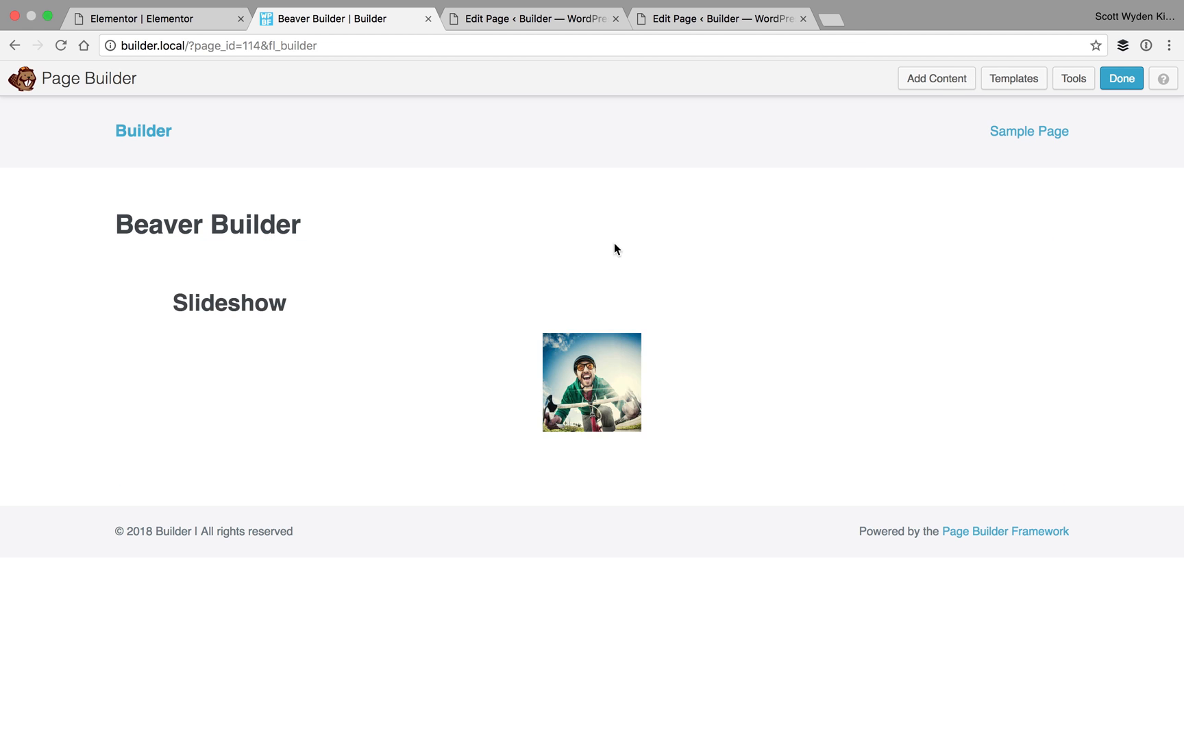
click(935, 78)
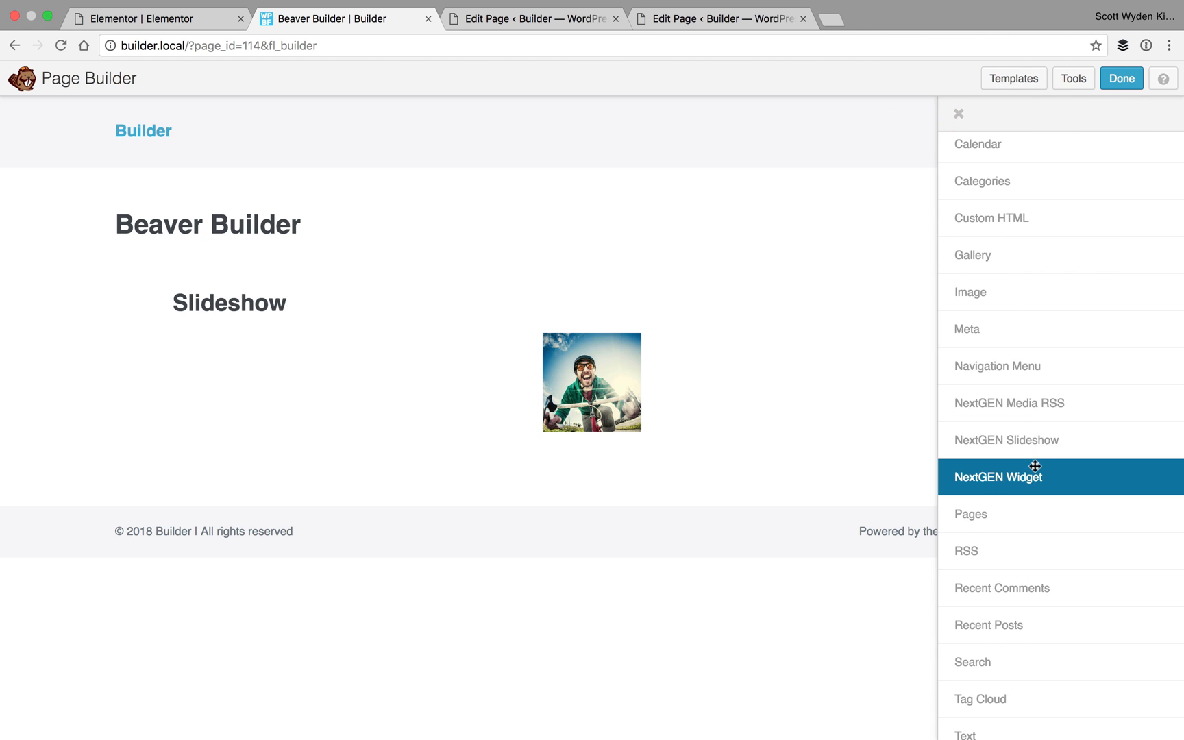
click(998, 477)
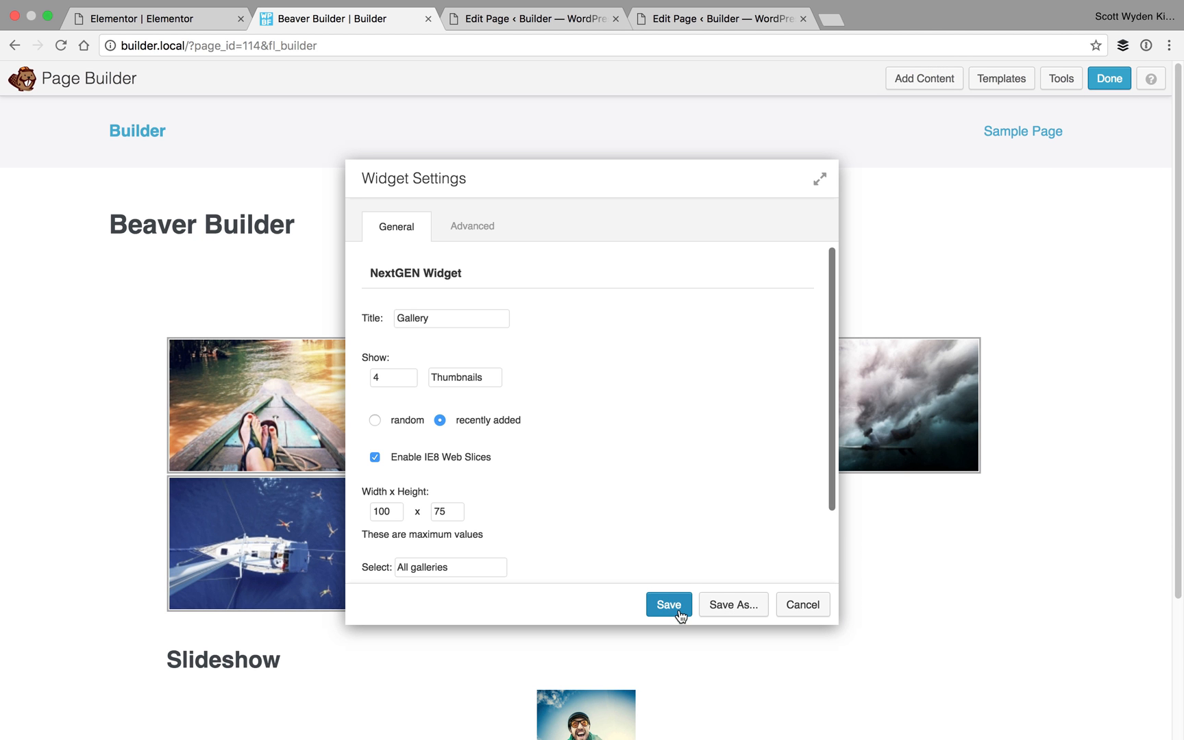
click(667, 605)
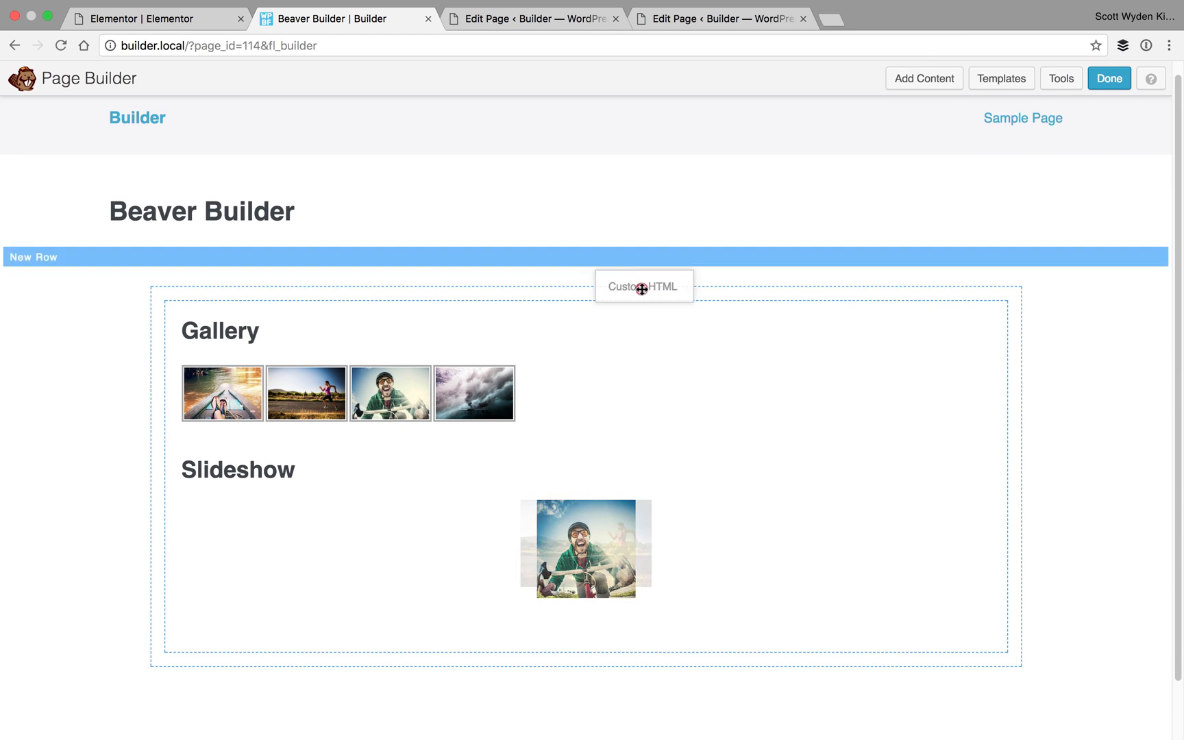
- Add a Custom HTML module at the top holding the pasted NextGEN shortcode, save it and choose Done
click(643, 286)
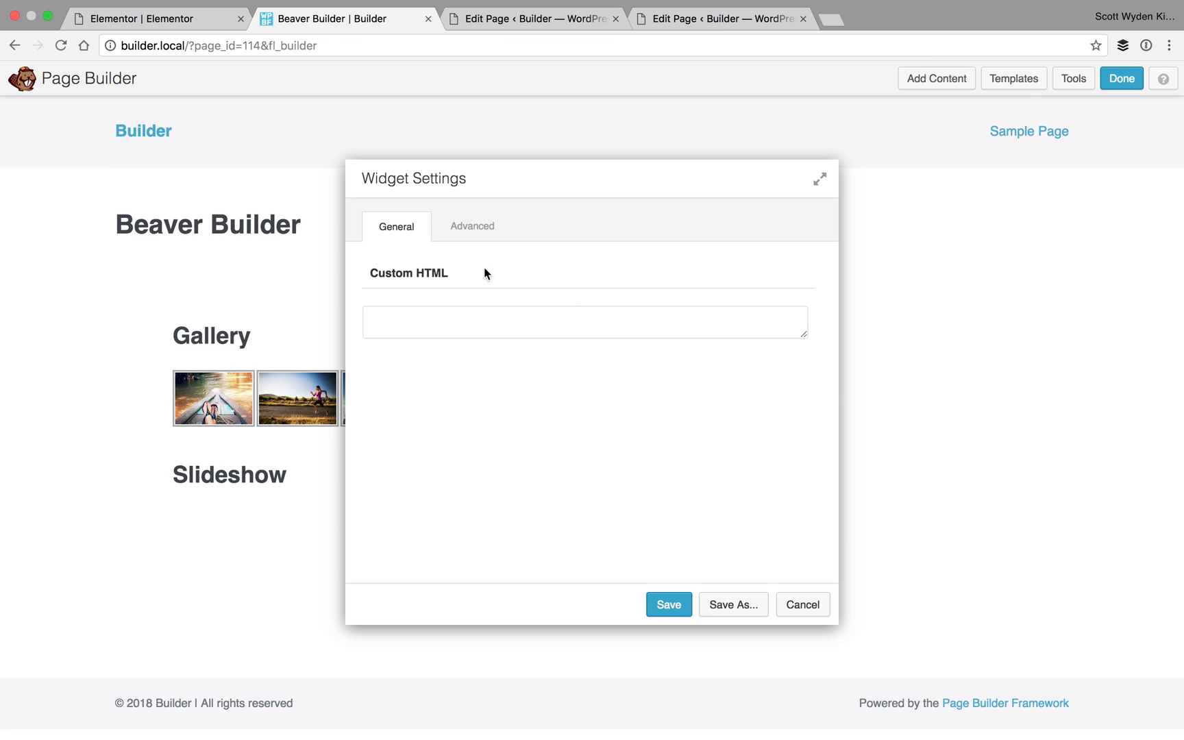
key(cmd+v)
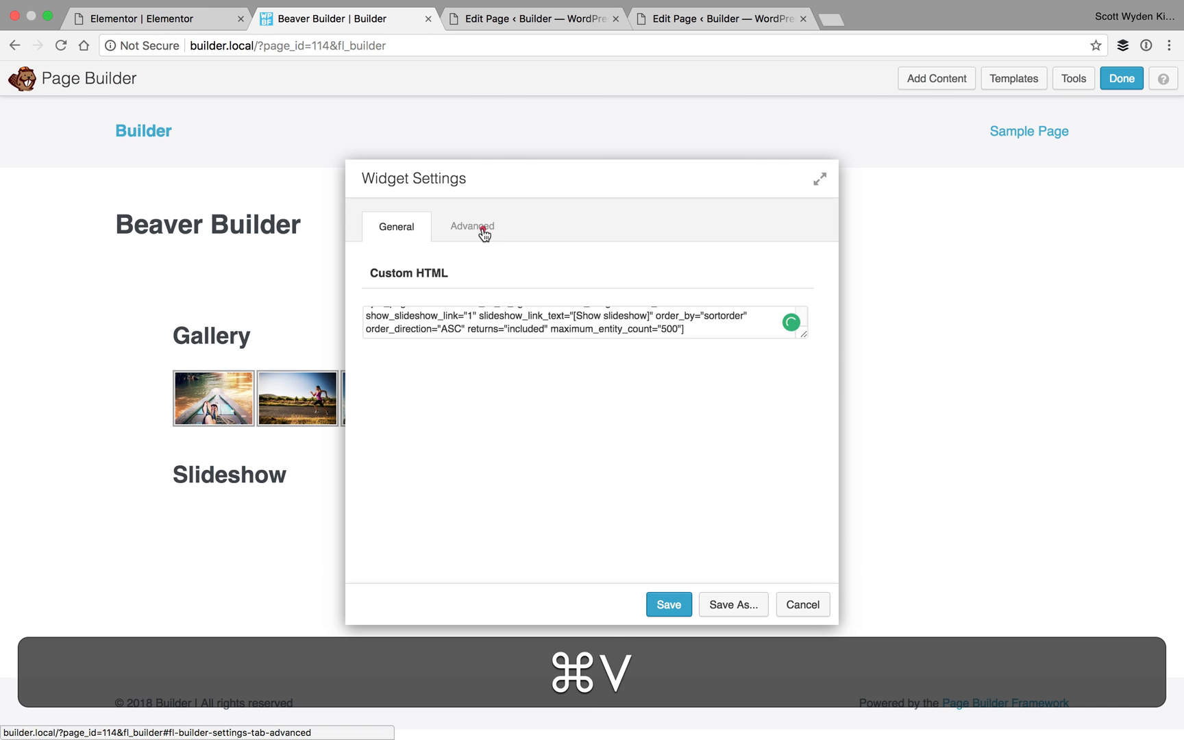
click(668, 605)
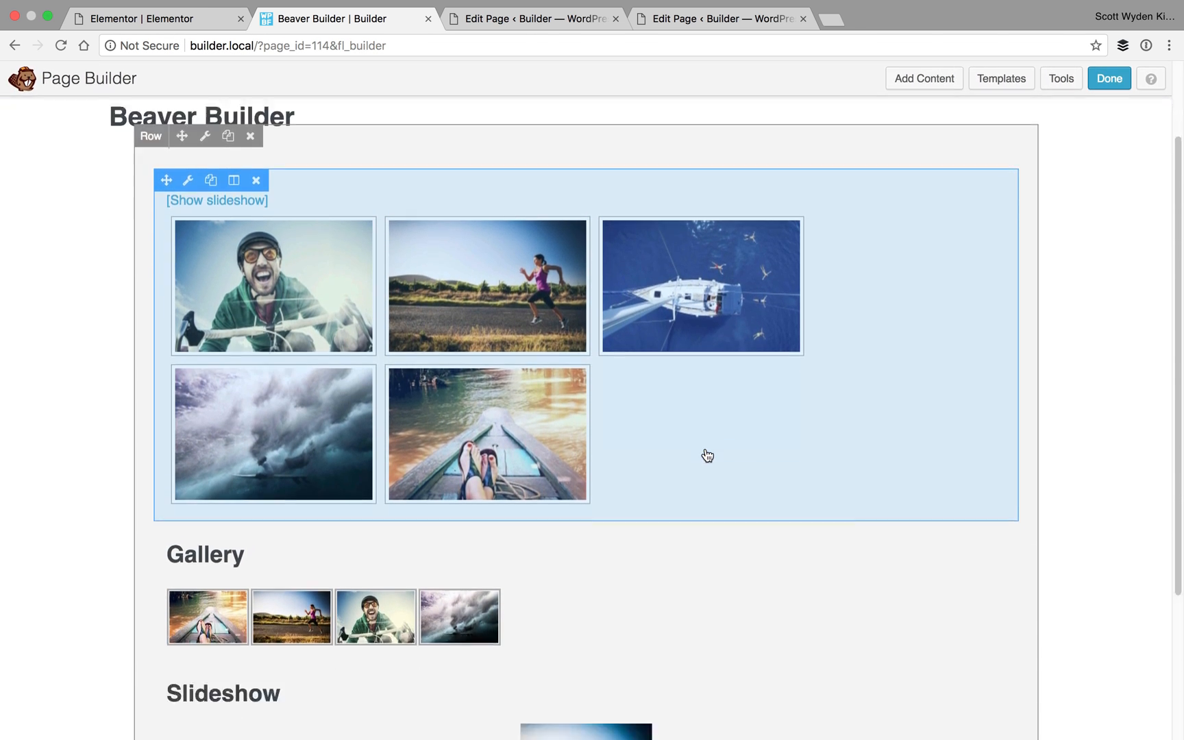
scroll(down, 3)
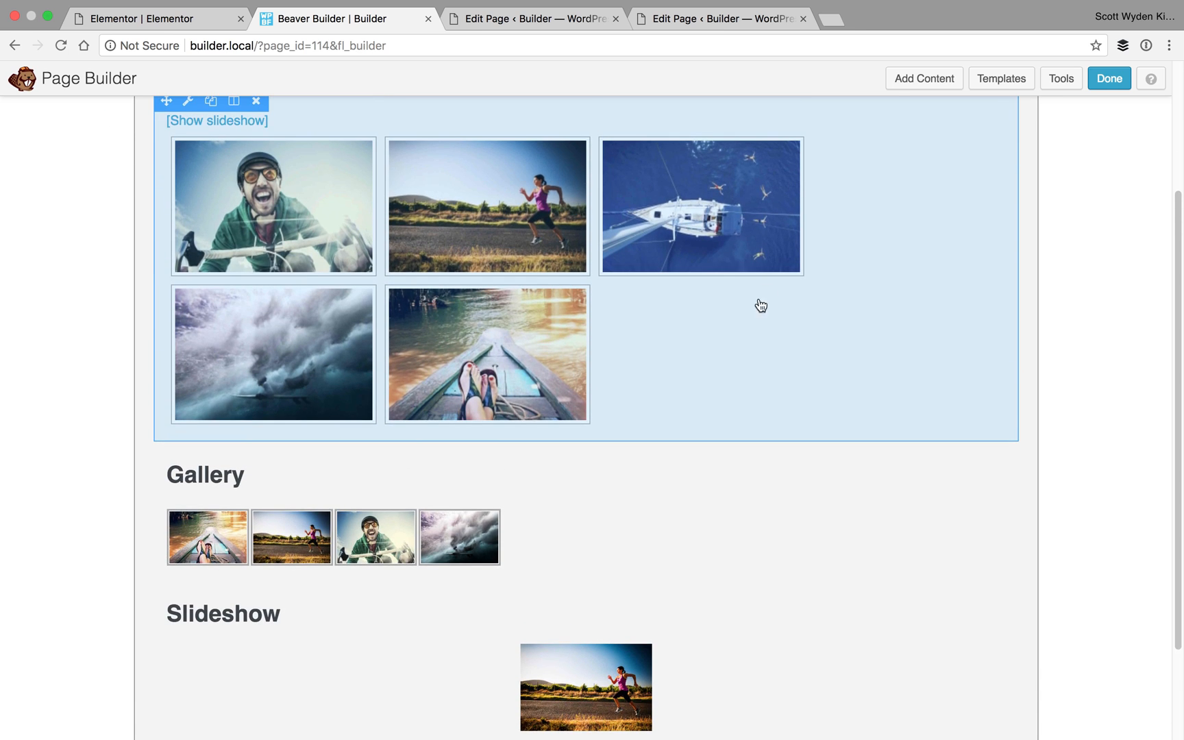
click(1109, 78)
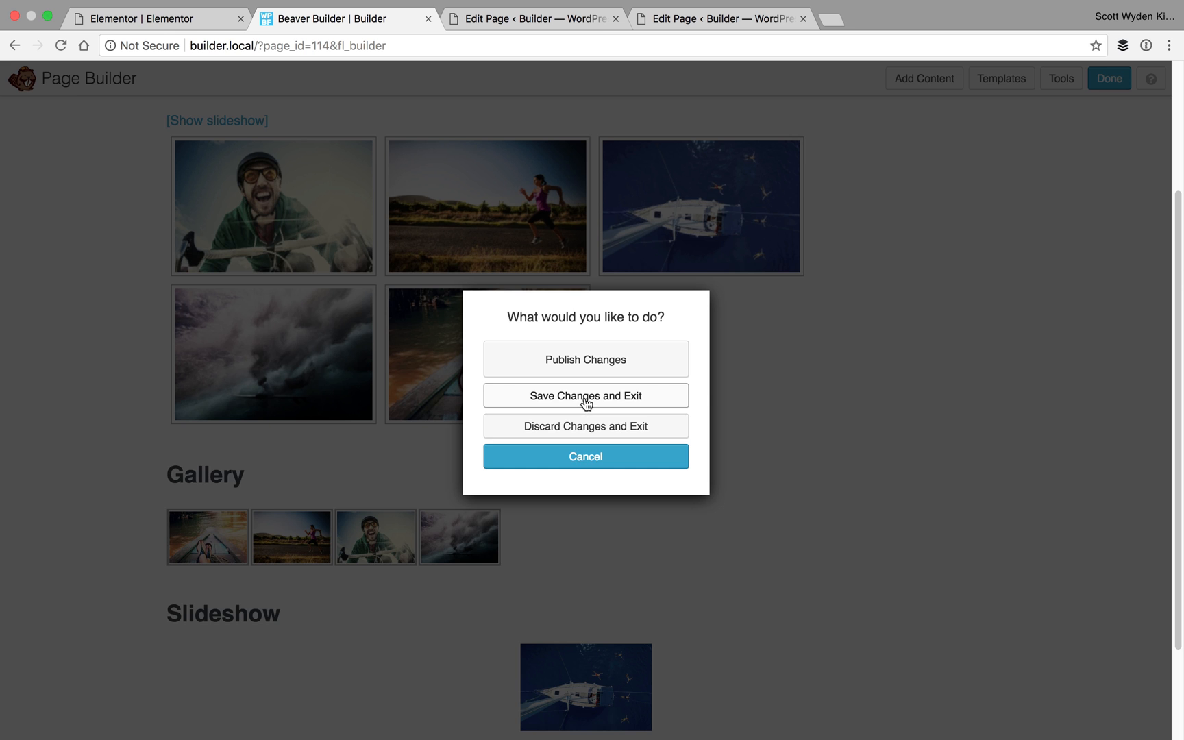
- Save Changes and Exit, then scroll the live page past the gallery, thumbnails and slideshow
click(585, 395)
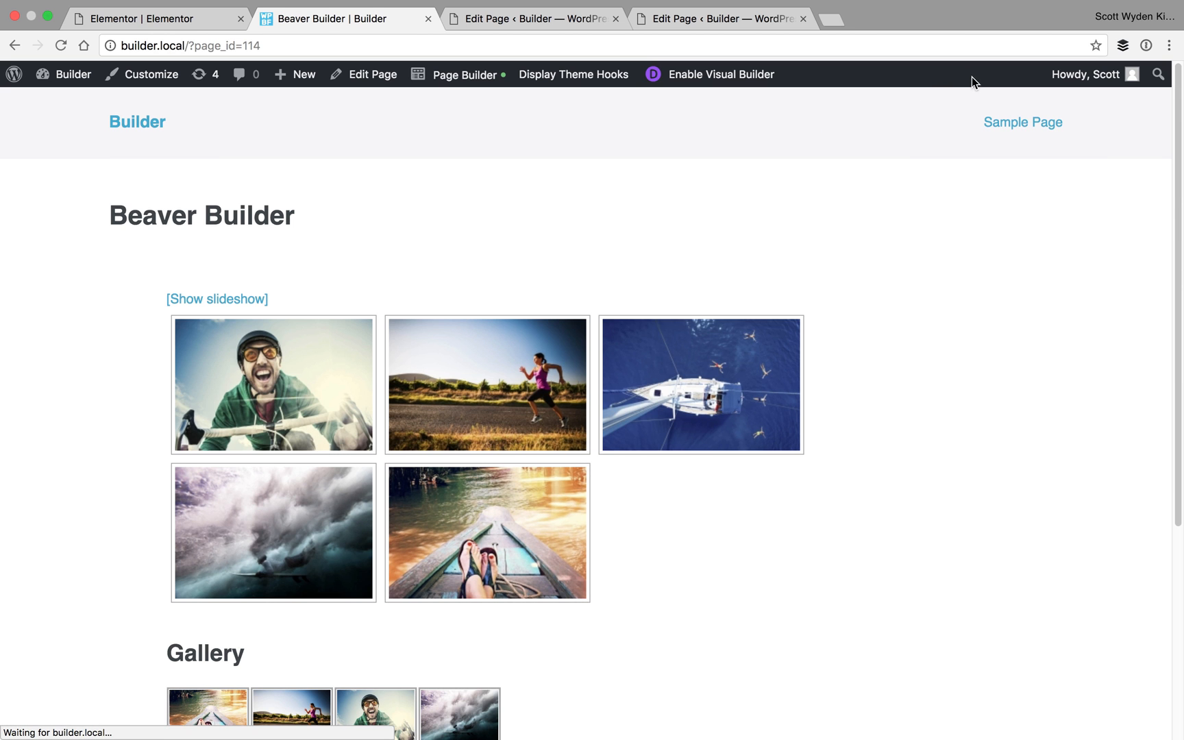
scroll(down, 3)
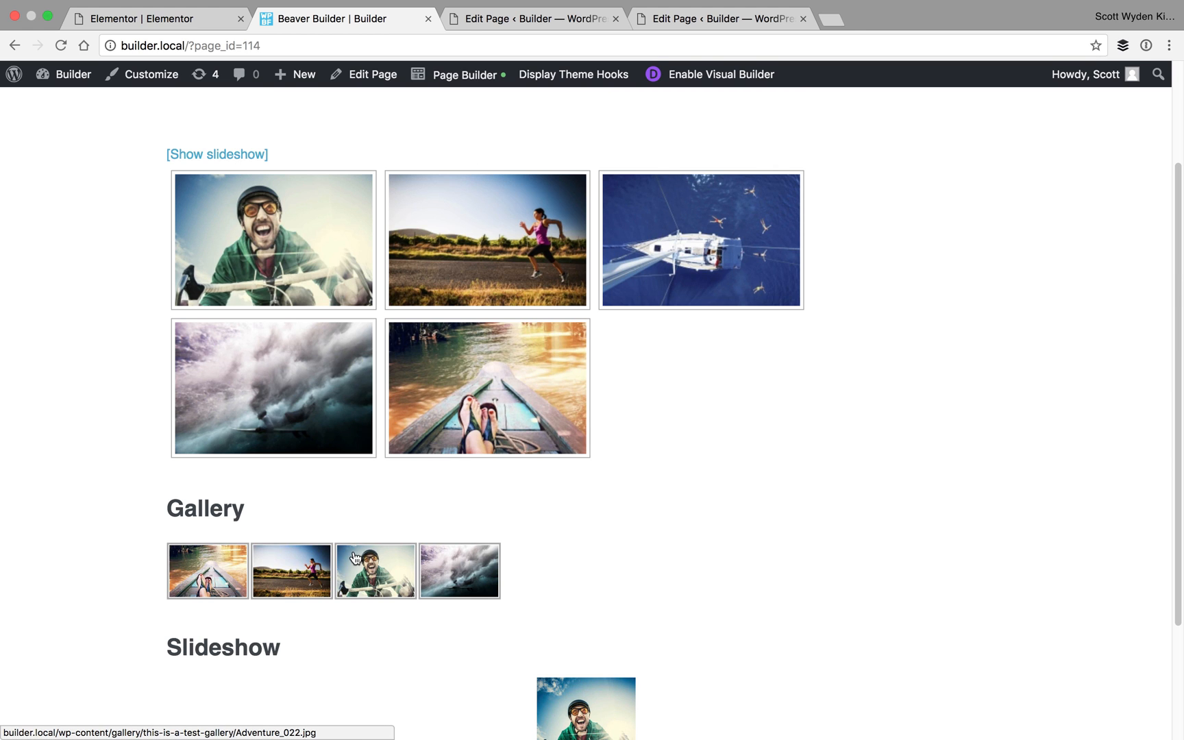
scroll(down, 3)
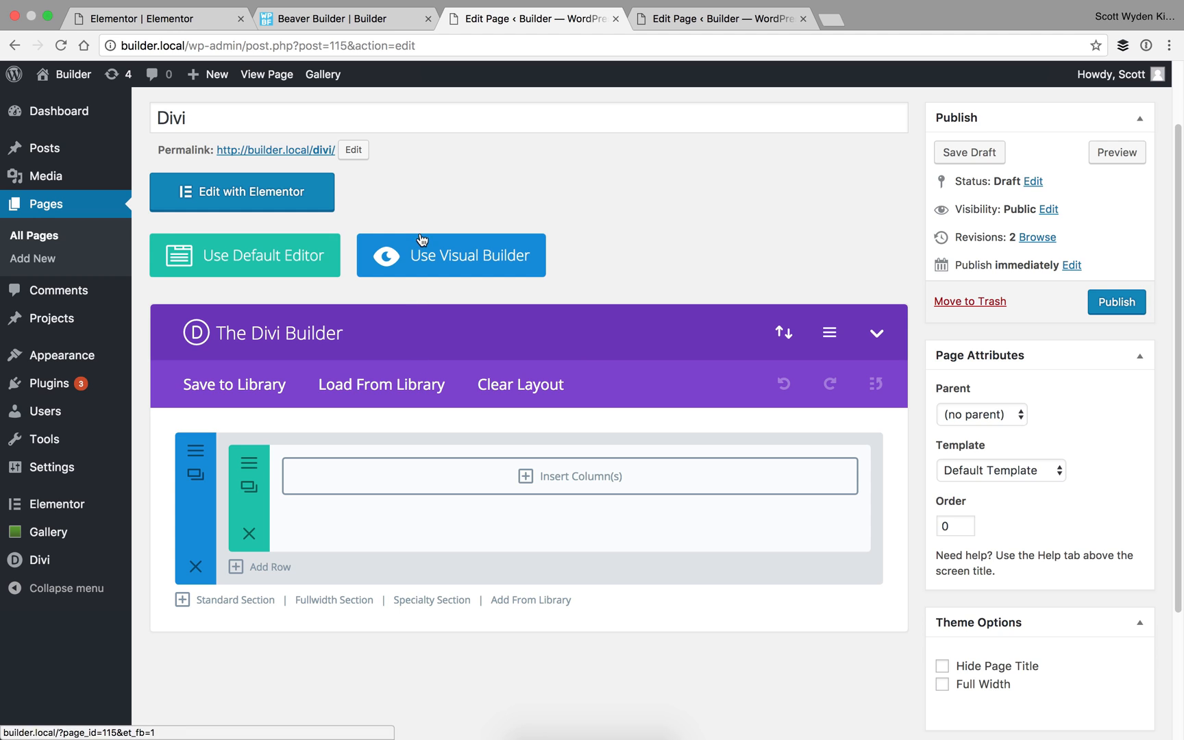
mouse_move(595, 311)
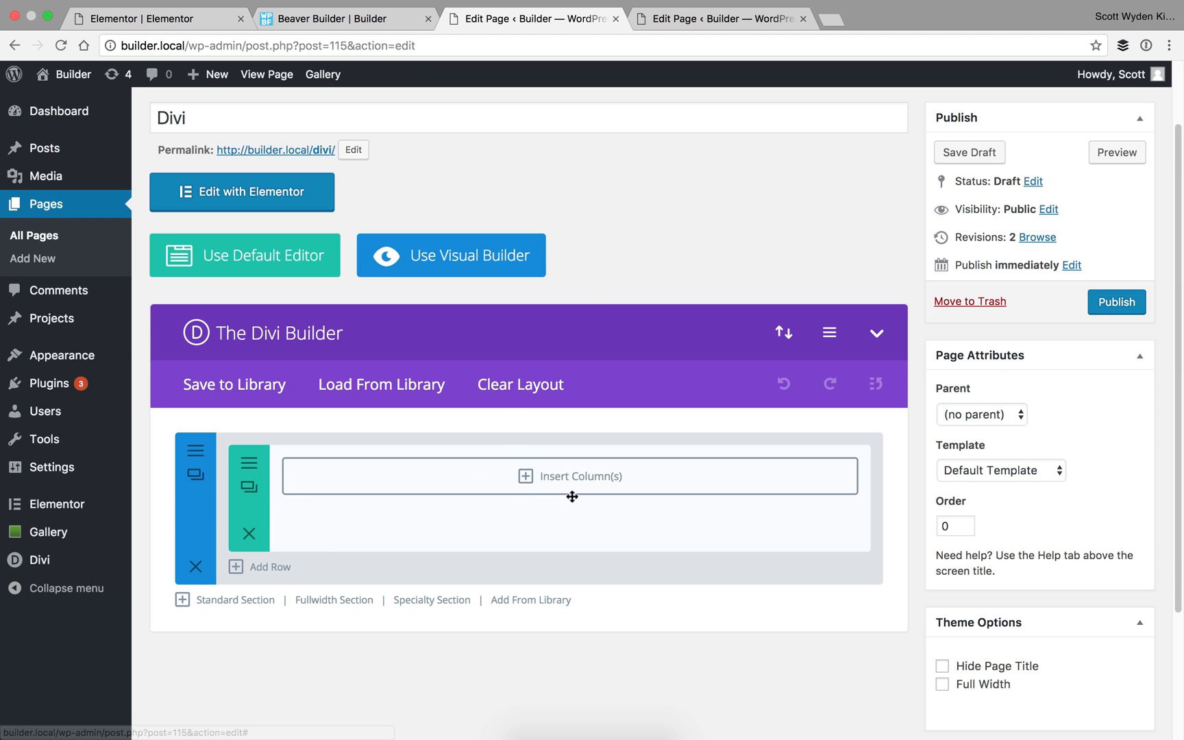
- Give the empty row one full-width column and add a Text module to it
click(570, 476)
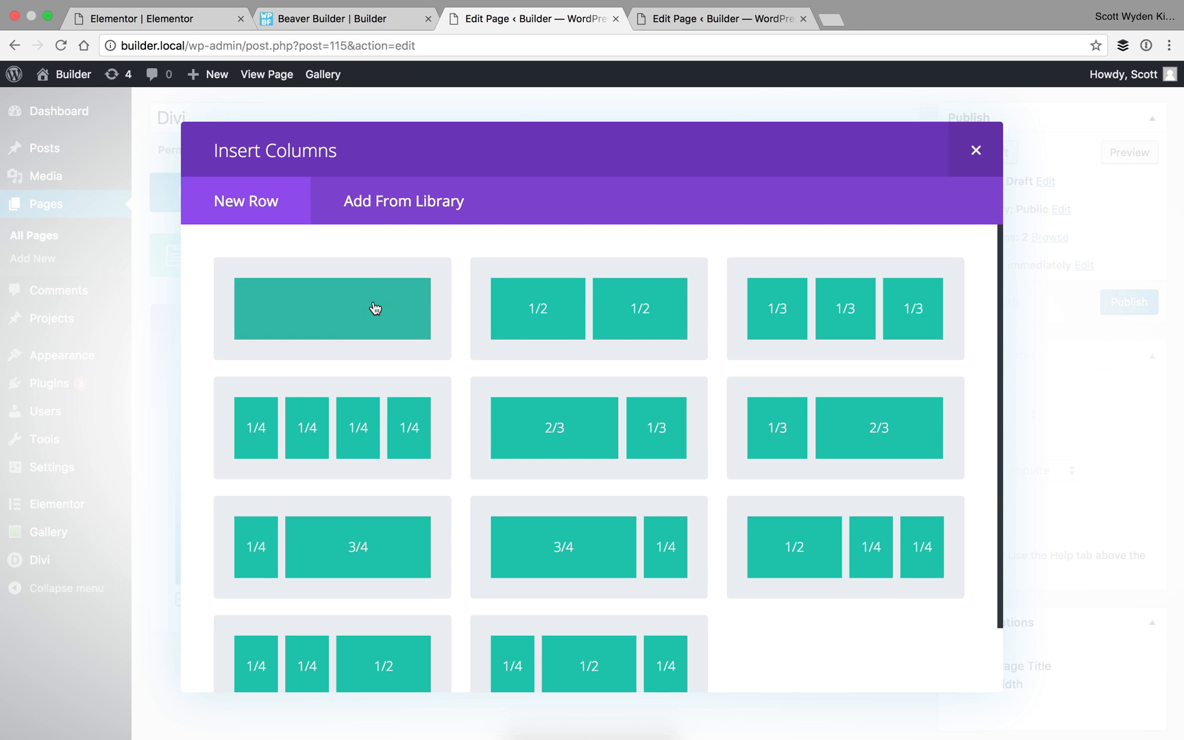
click(331, 307)
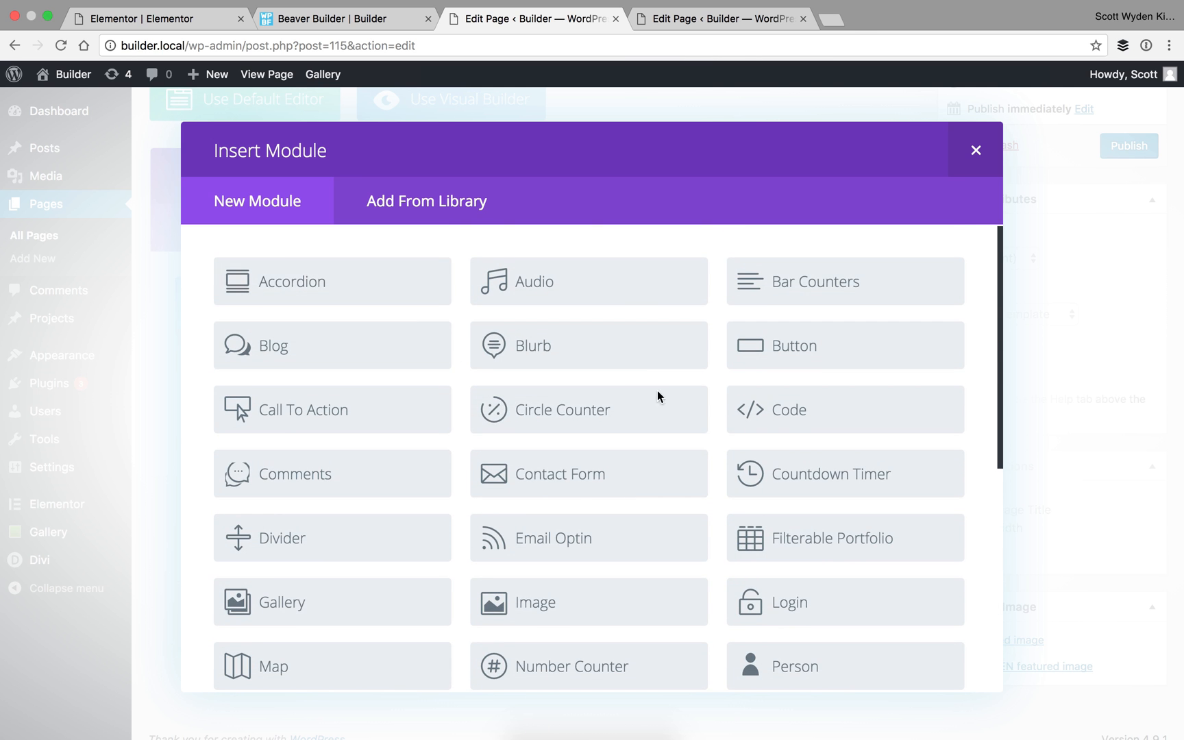
scroll(down, 3)
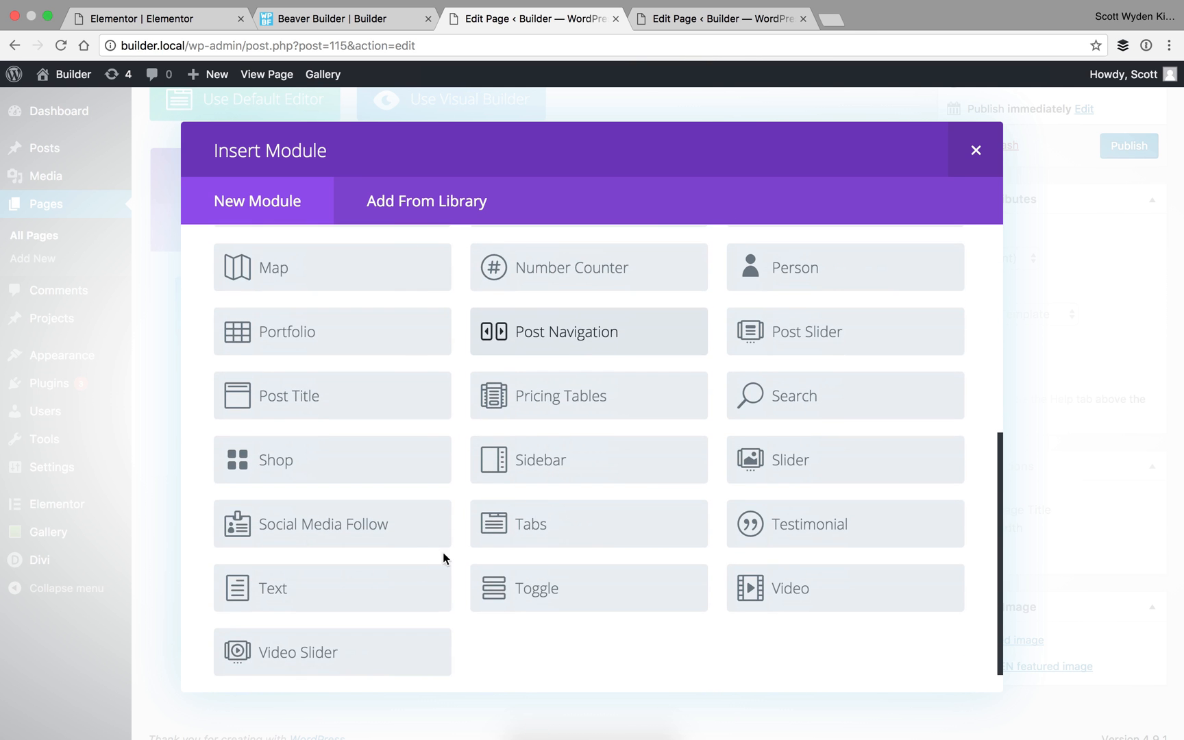
click(273, 588)
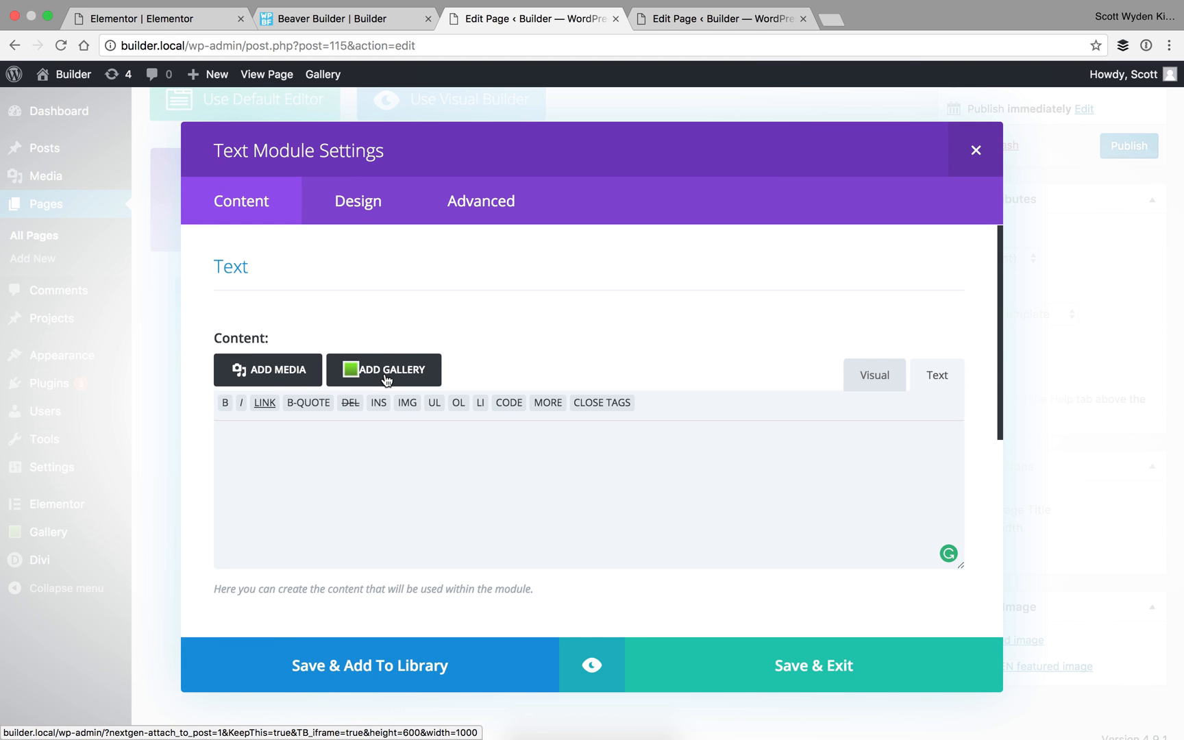
- Insert a NextGEN displayed gallery via Add Gallery, then dismiss its edit dialog unchanged
click(384, 369)
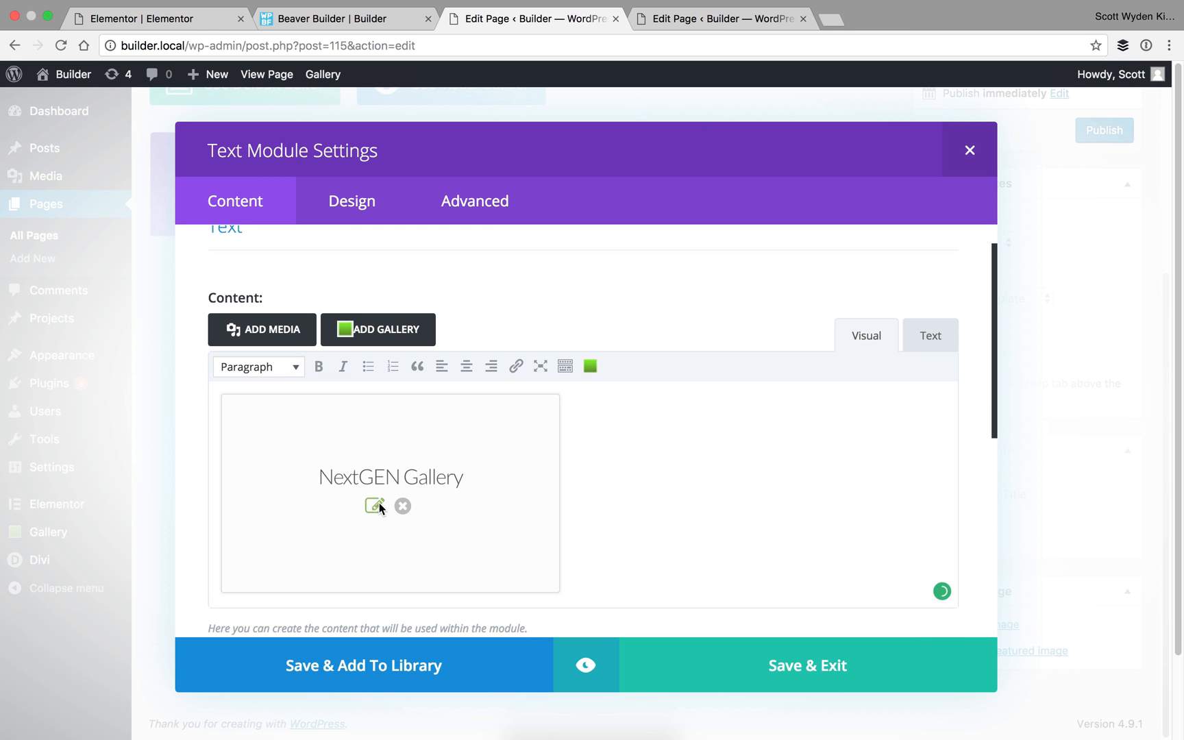
click(374, 505)
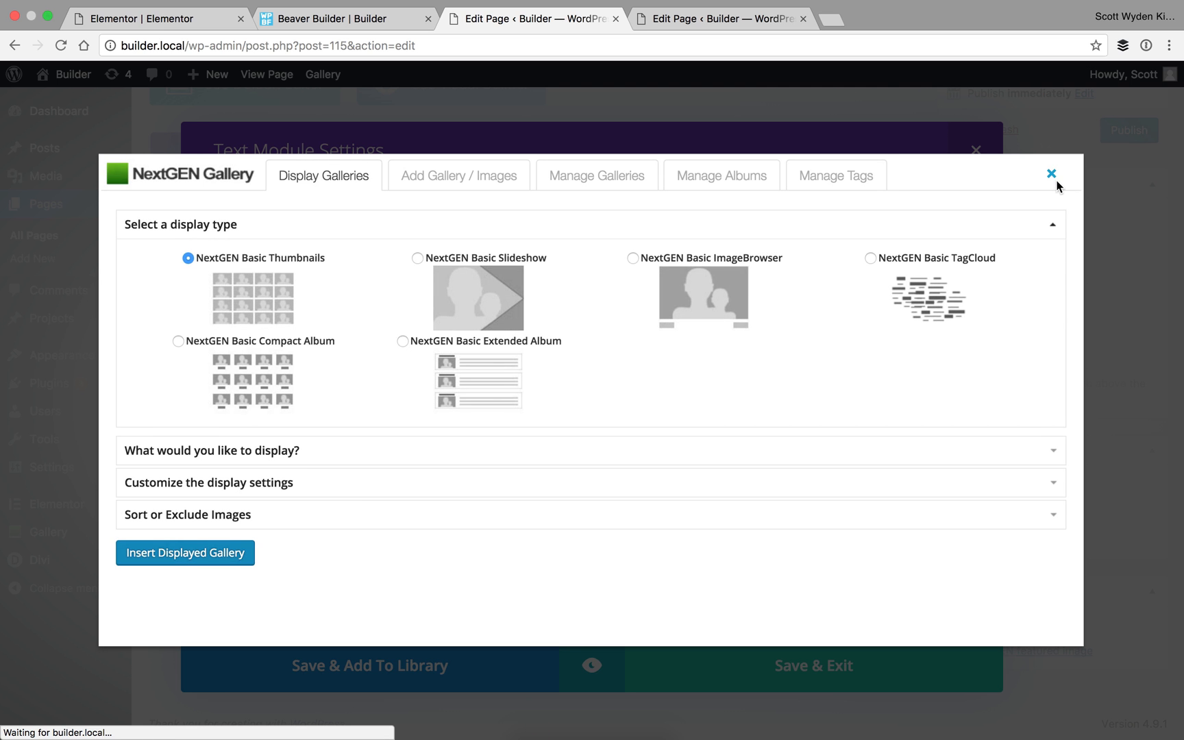
click(1050, 174)
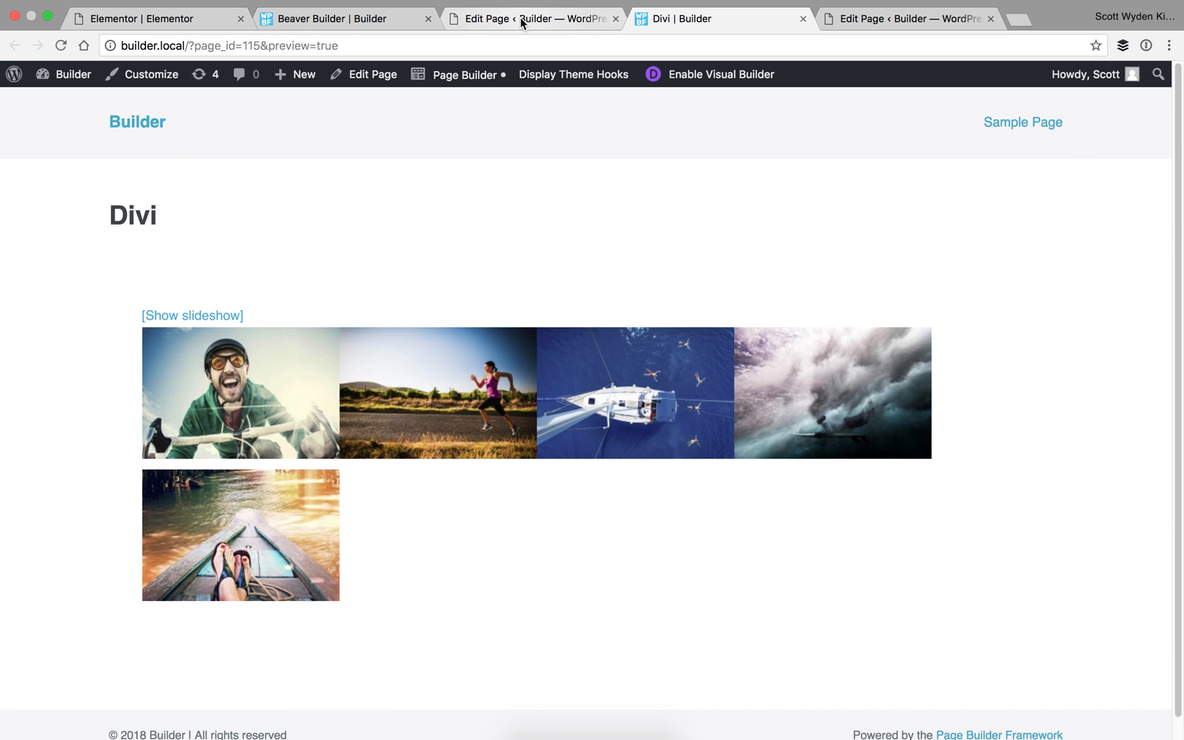
- Return from the preview to the Divi Edit Page browser tab
click(532, 18)
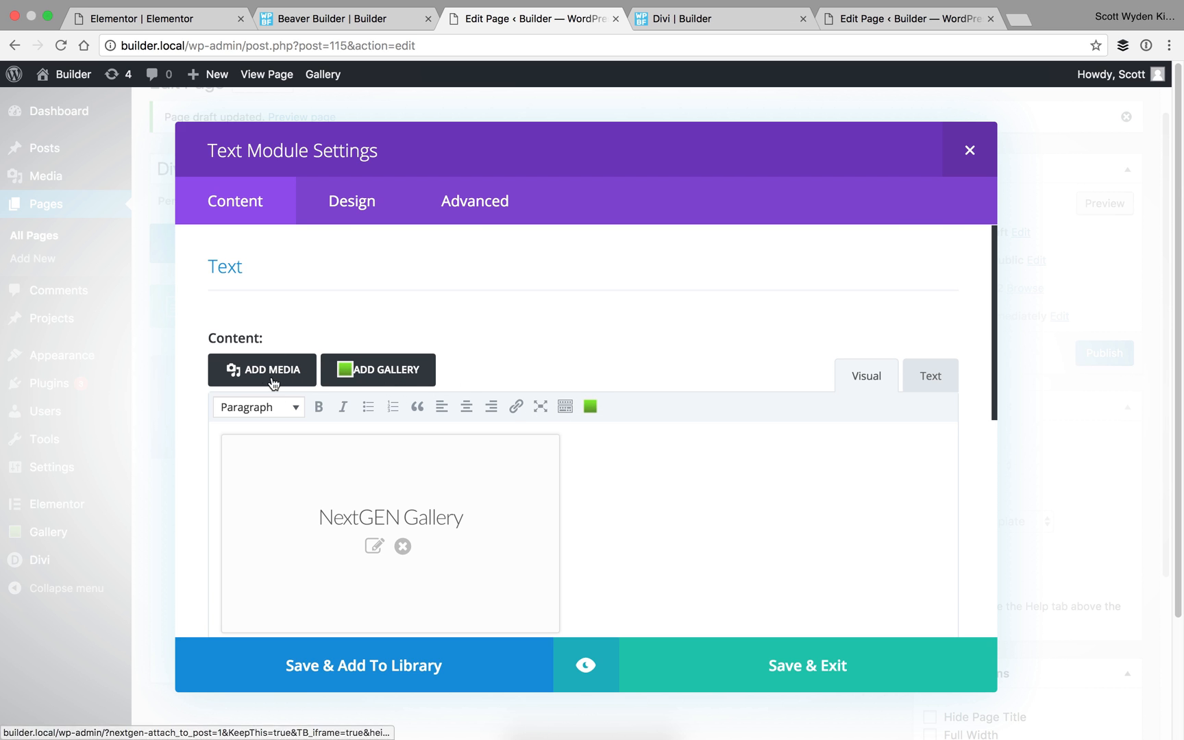
mouse_move(911, 345)
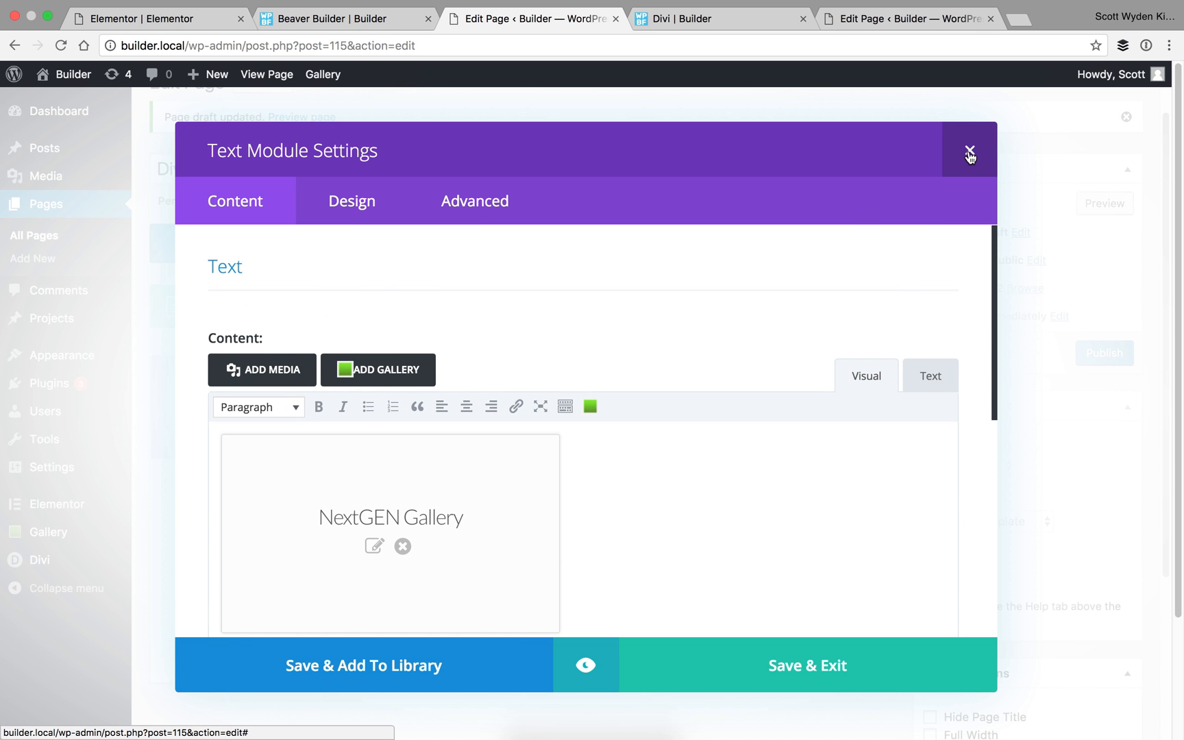
- Close the Text Module Settings modal, leaving the gallery Text module in its row
click(970, 151)
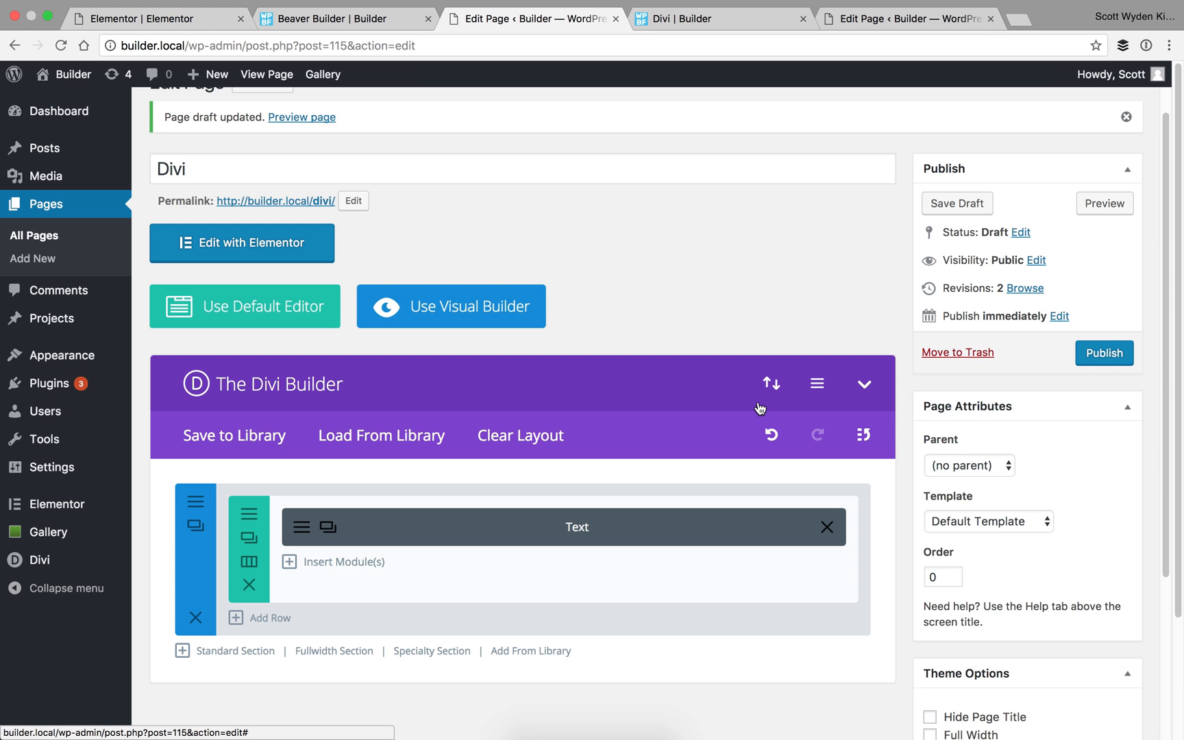
mouse_move(772, 382)
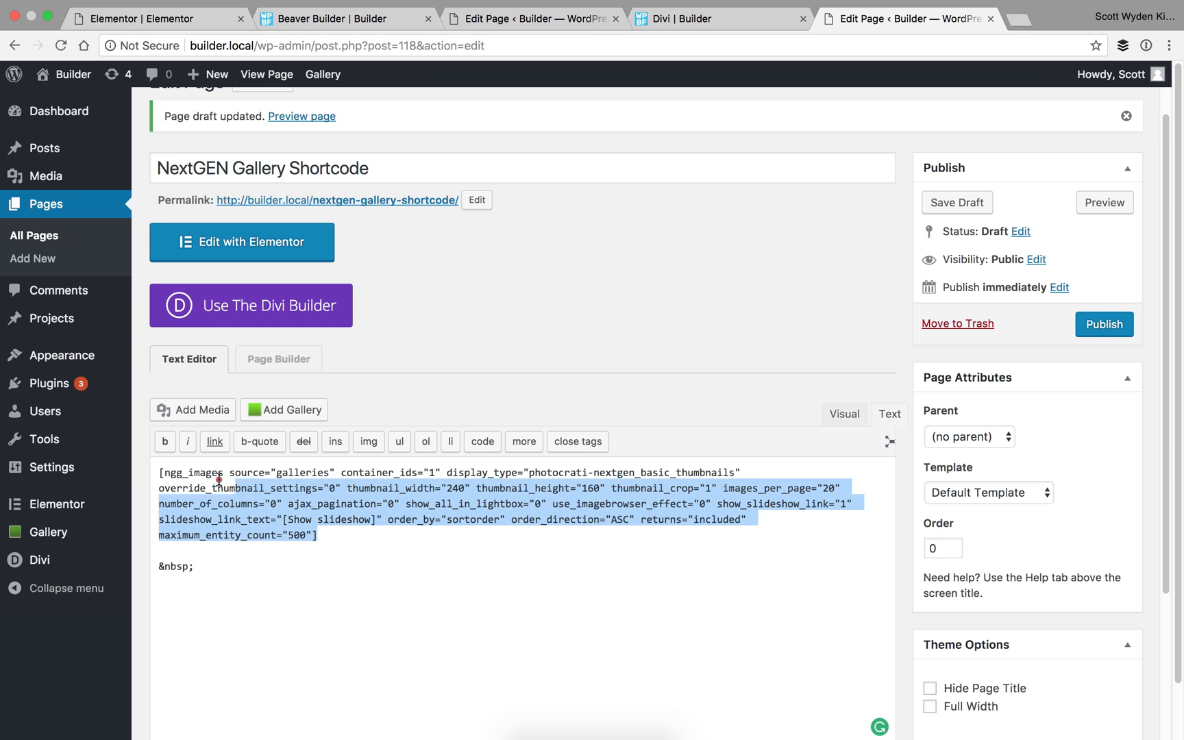
- Deselect the gallery shortcode text in the NextGEN Gallery Shortcode page's text editor
click(180, 488)
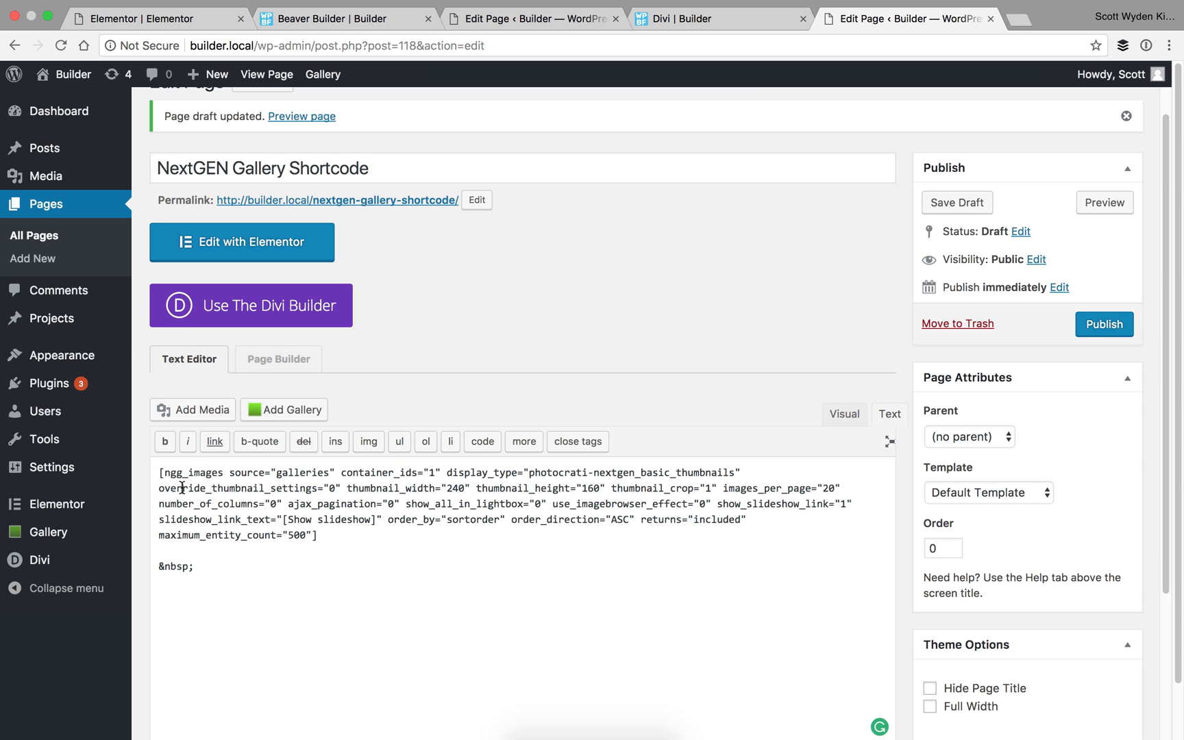